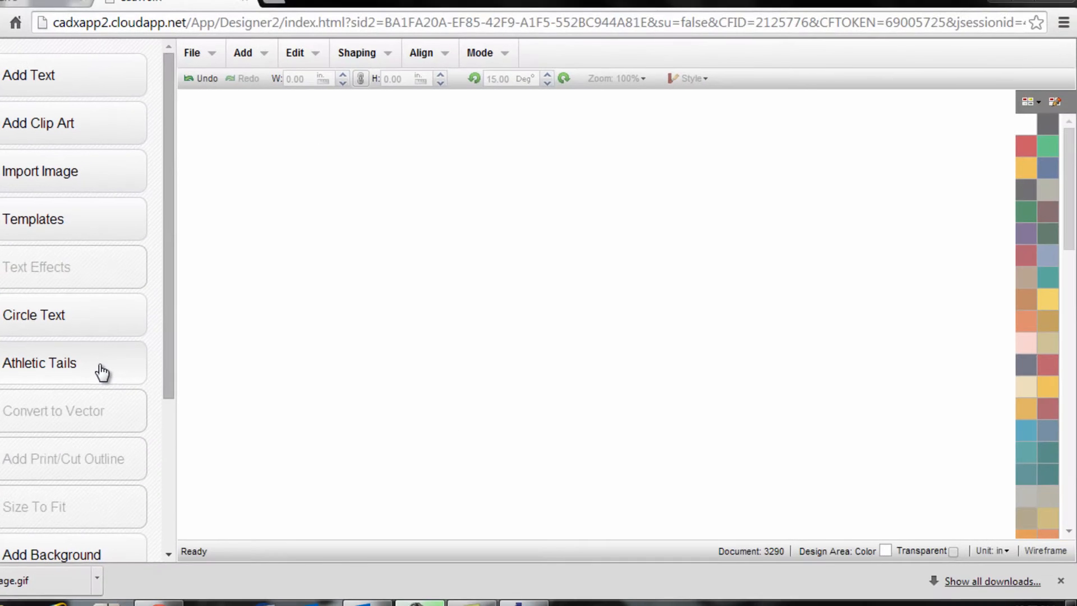
# - Load the striped Athletics script-tail design from Athletic Tails onto the canvas
pyautogui.click(41, 362)
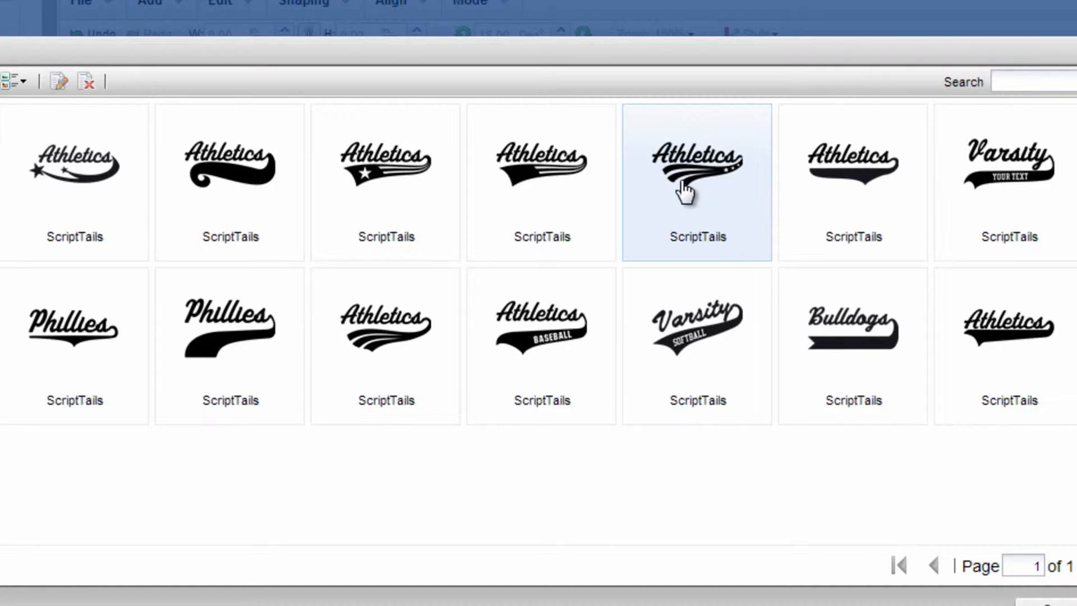
pyautogui.moveTo(636, 266)
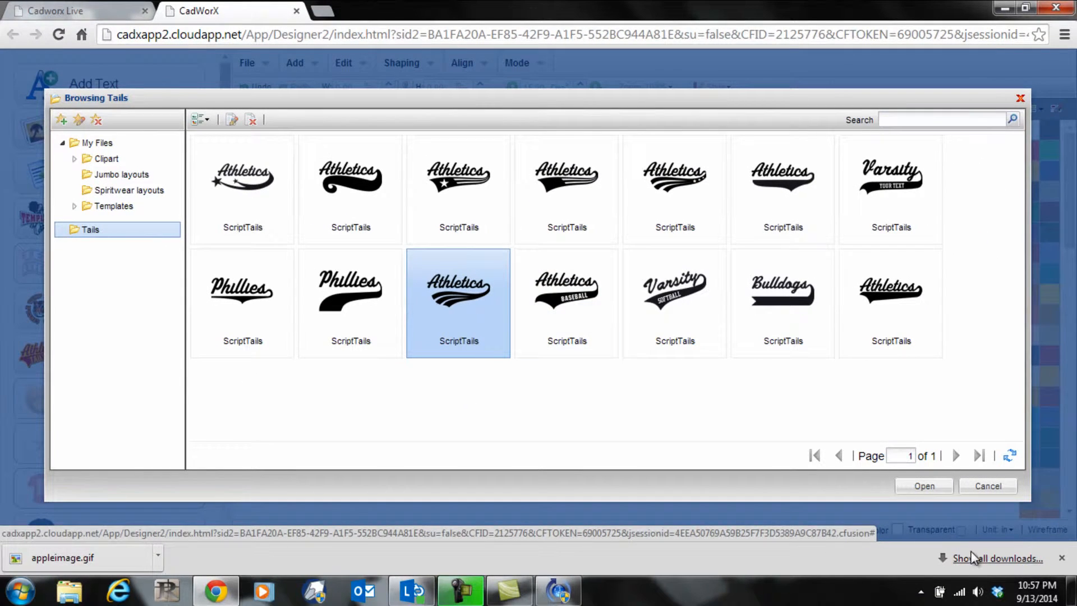
pyautogui.click(924, 485)
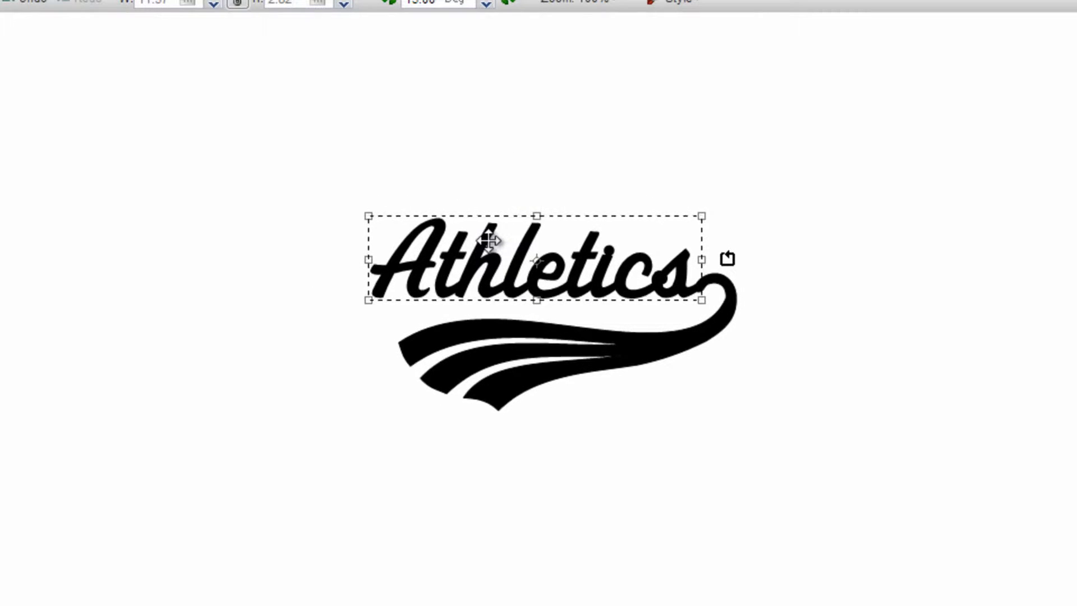
# - Edit the Athletics script text to read 'Pirates', keeping font and size
pyautogui.doubleClick(536, 262)
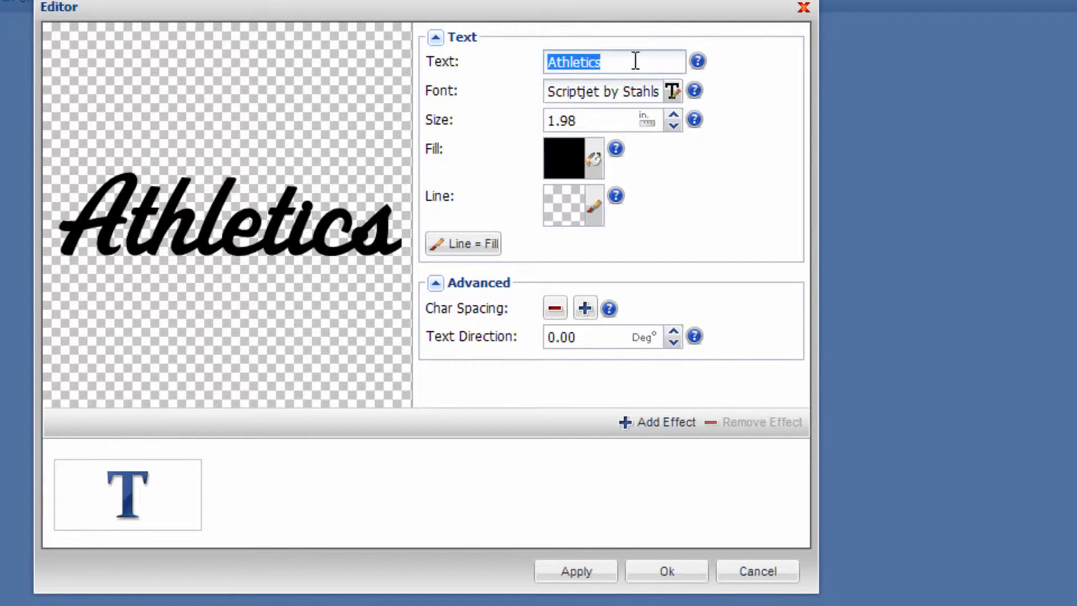
pyautogui.write('p')
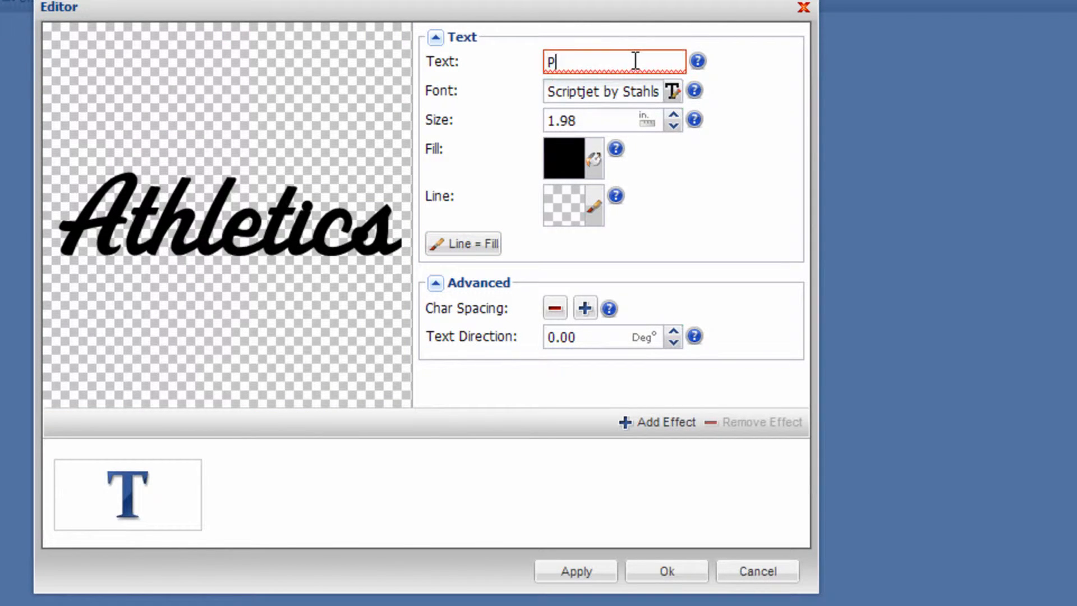
pyautogui.write('irates')
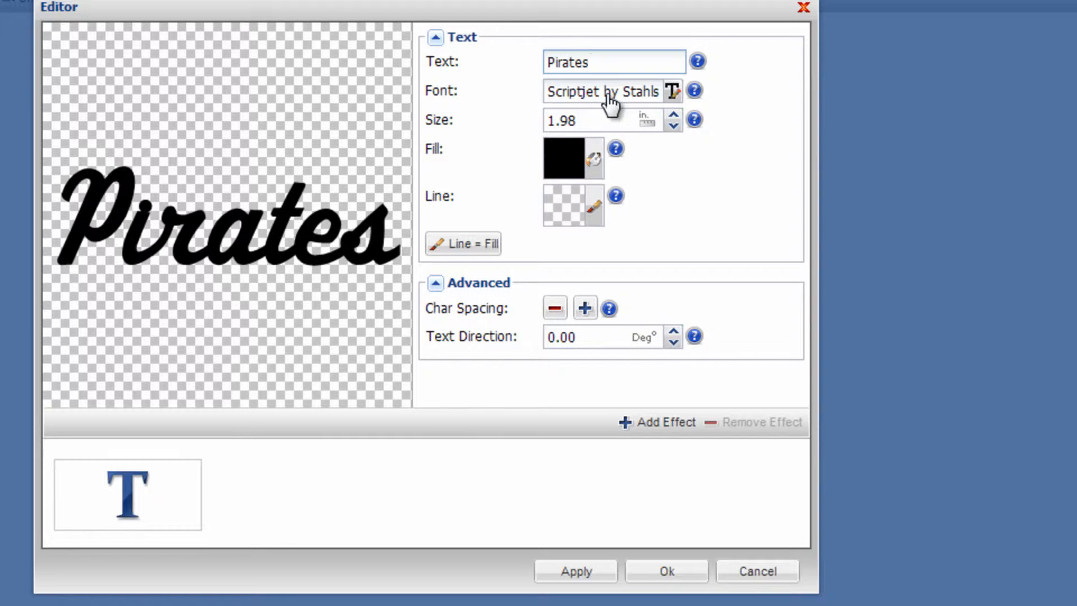
pyautogui.moveTo(597, 116)
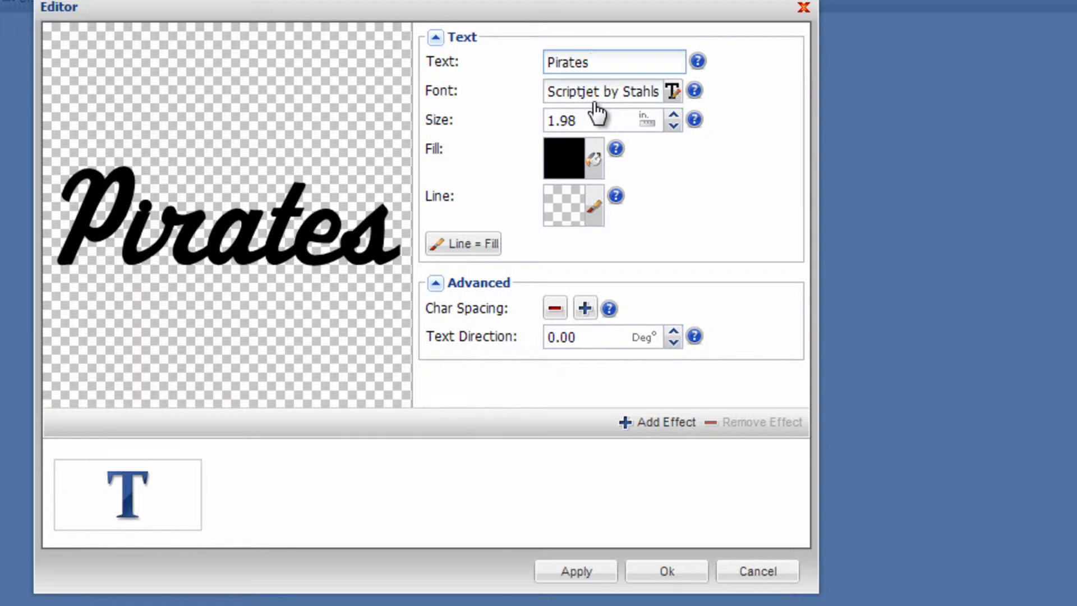
pyautogui.moveTo(652, 294)
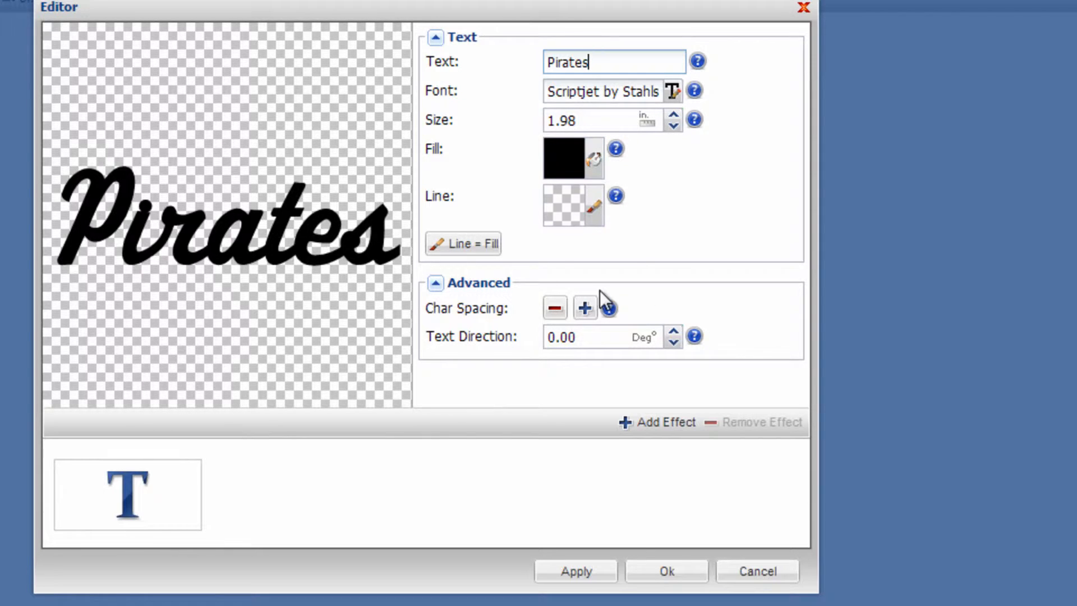
pyautogui.moveTo(676, 499)
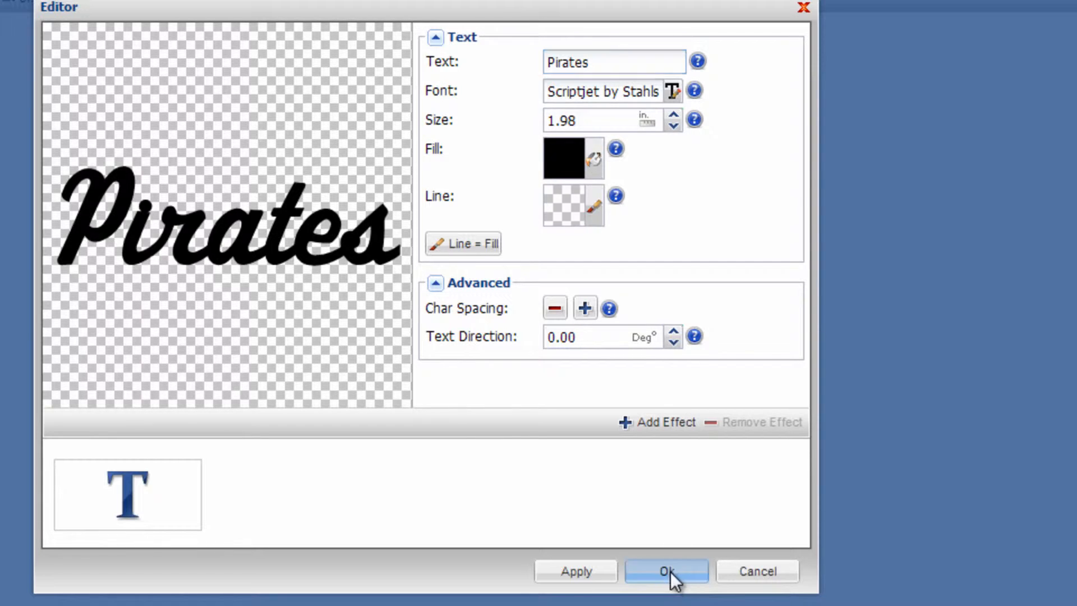
pyautogui.click(666, 570)
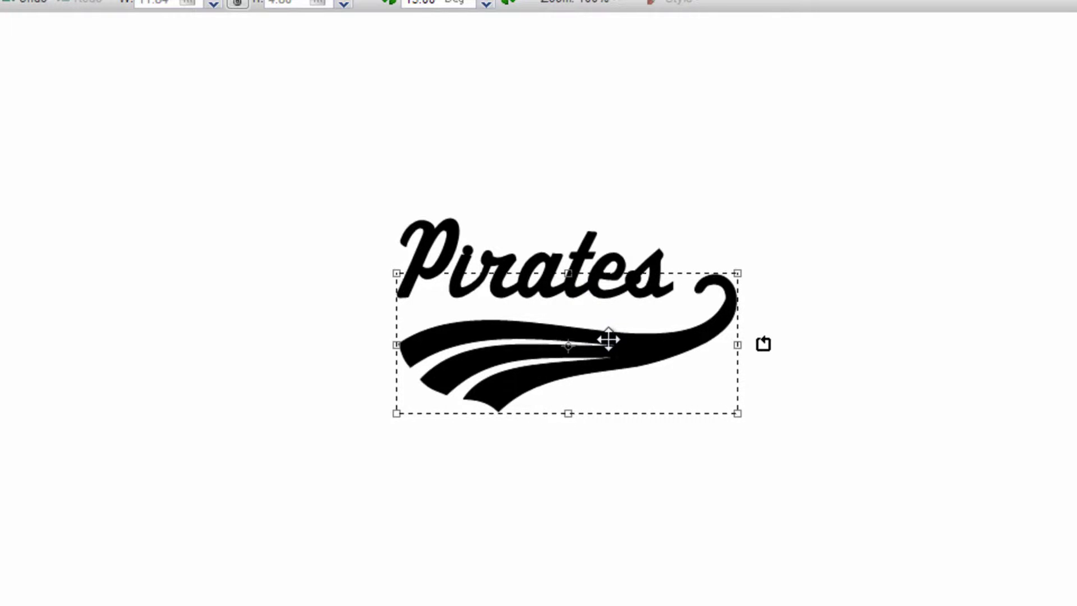
# - Shift the swoosh tail left under Pirates and zoom to fit the design
pyautogui.moveTo(607, 340); pyautogui.dragTo(585, 336)
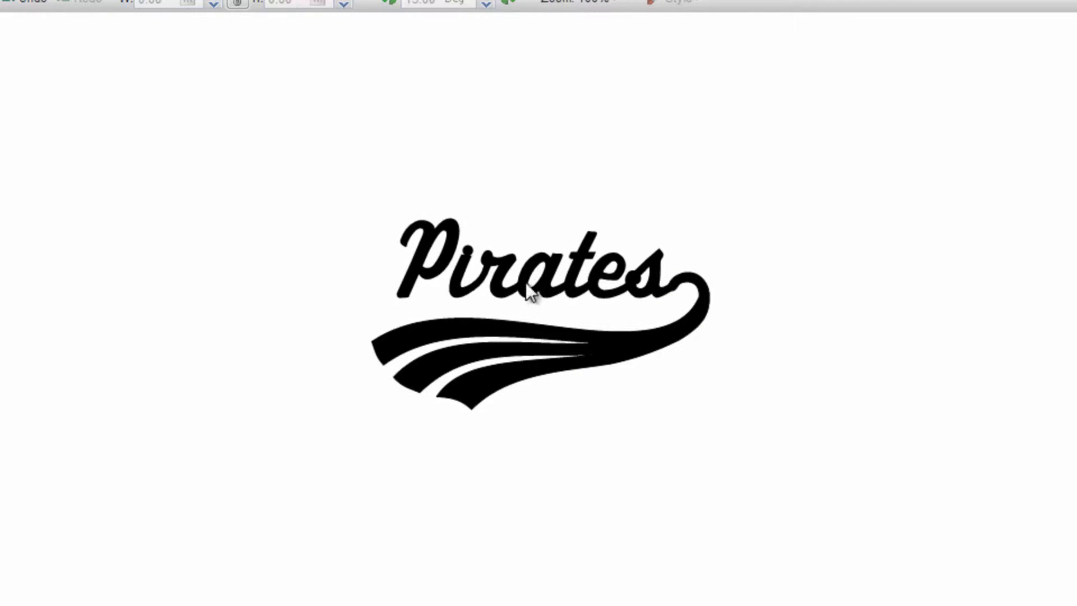
pyautogui.click(608, 3)
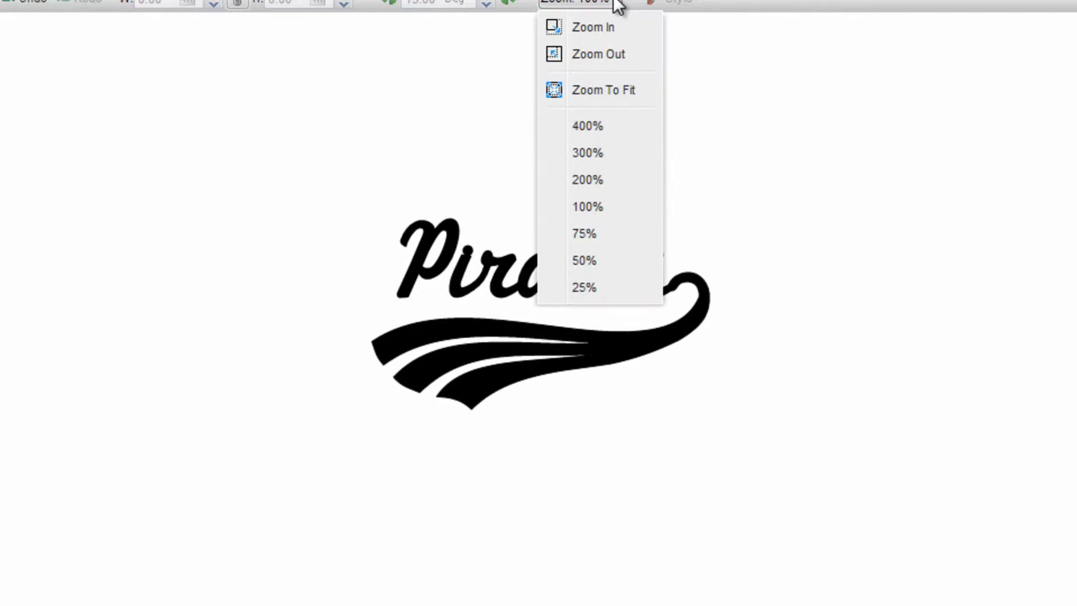
pyautogui.moveTo(602, 98)
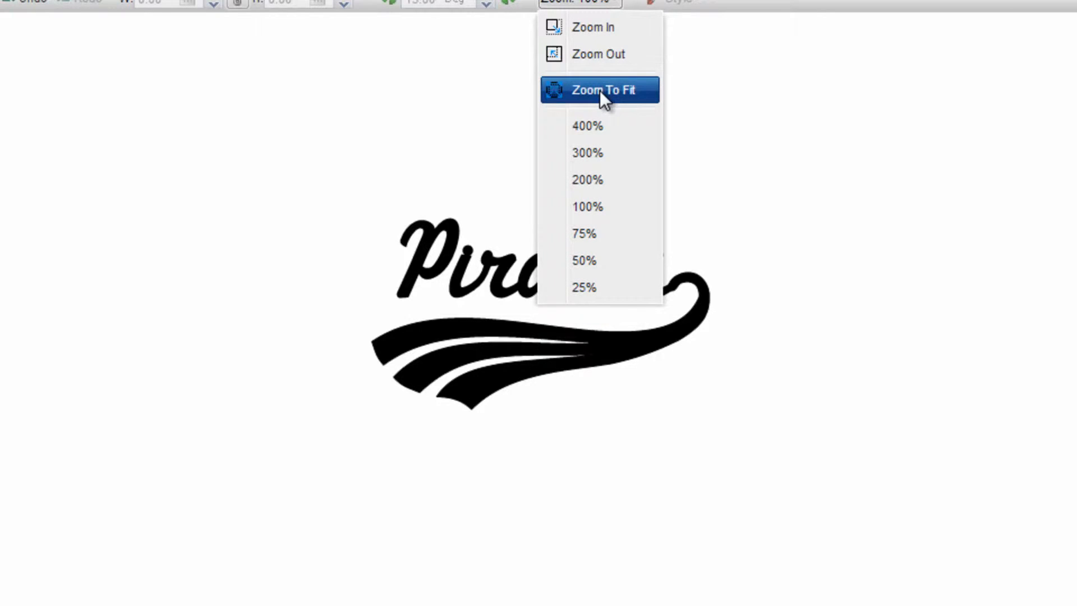
pyautogui.click(601, 89)
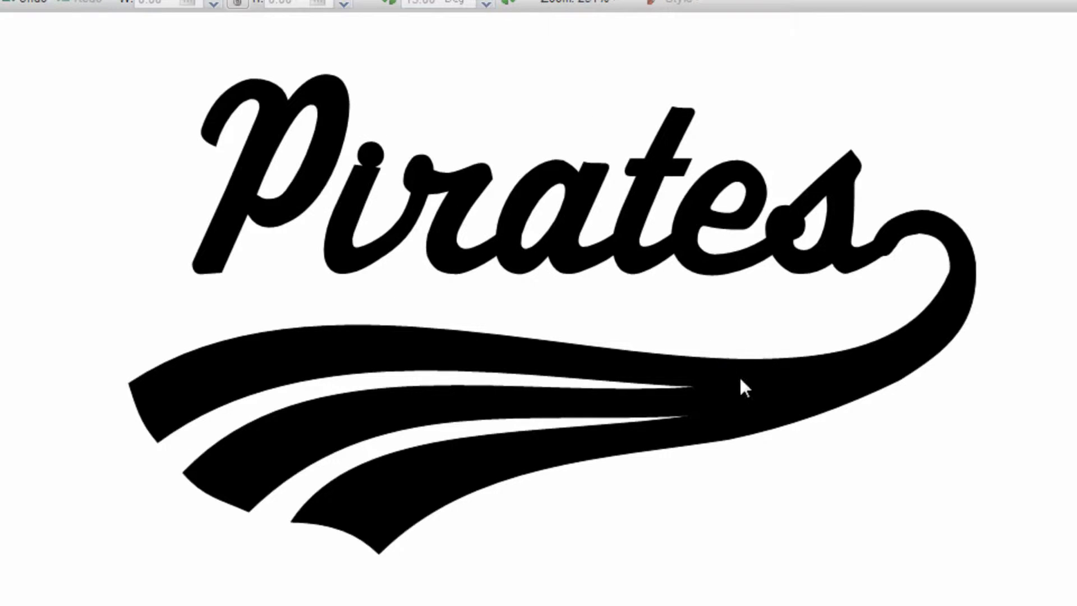
pyautogui.click(743, 380)
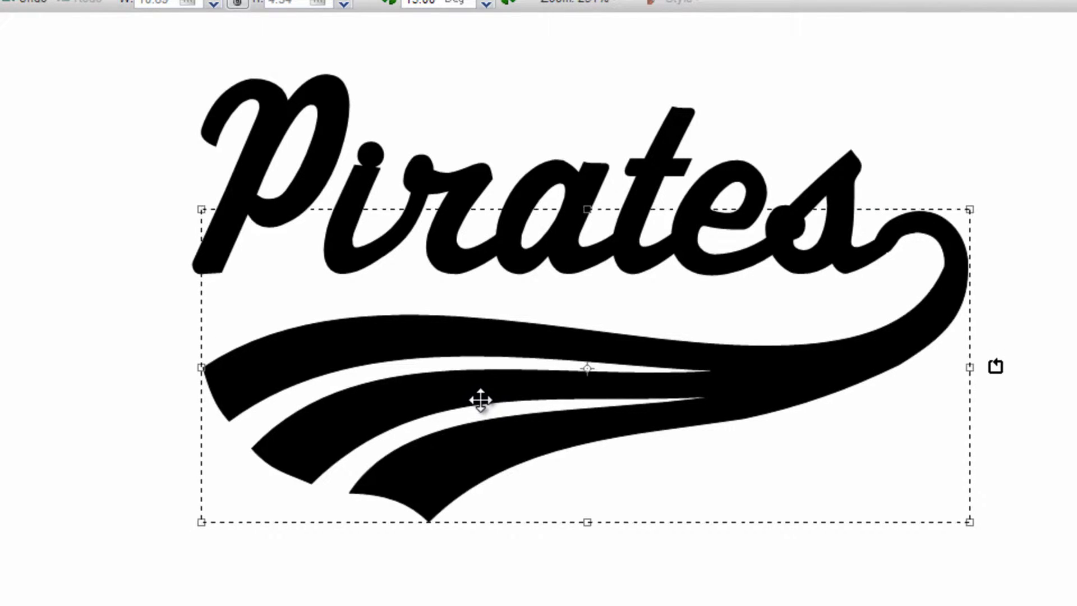
pyautogui.click(1008, 320)
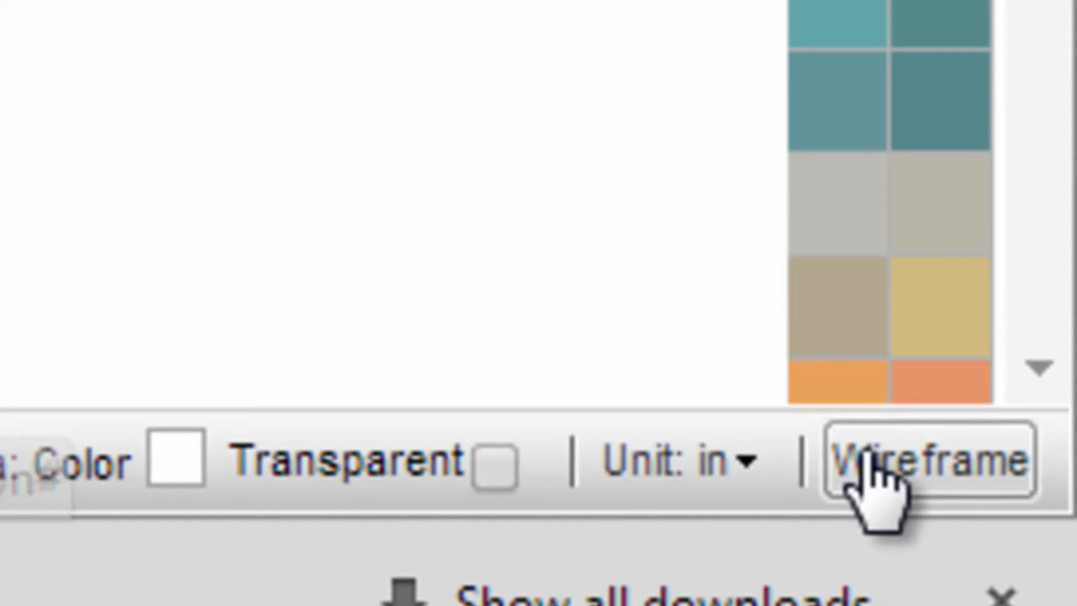
# - In wireframe view, weld the Pirates script and tail into one outline
pyautogui.click(929, 460)
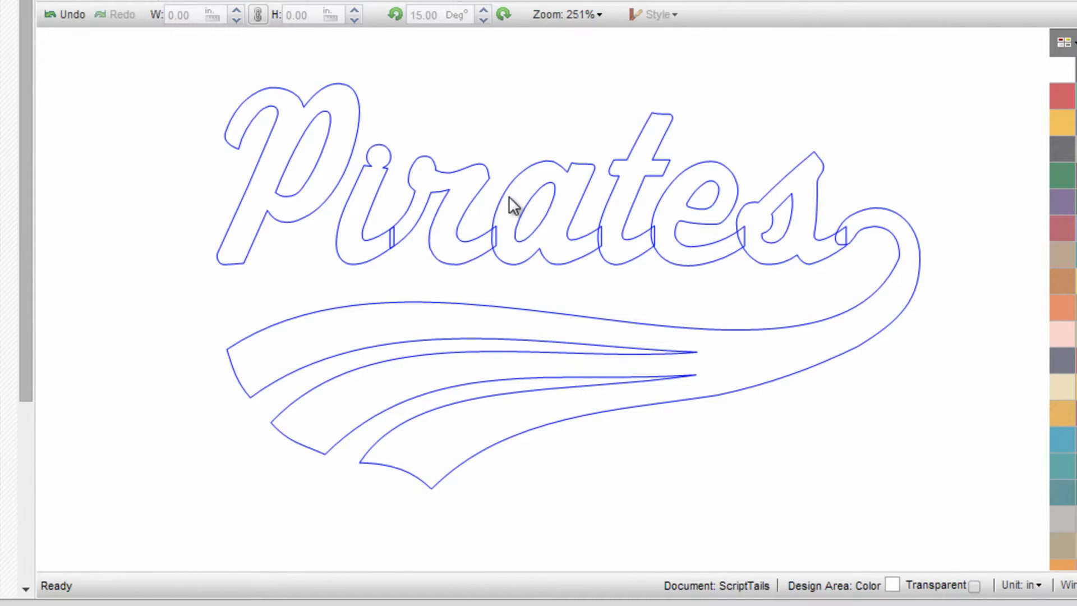
pyautogui.click(505, 199)
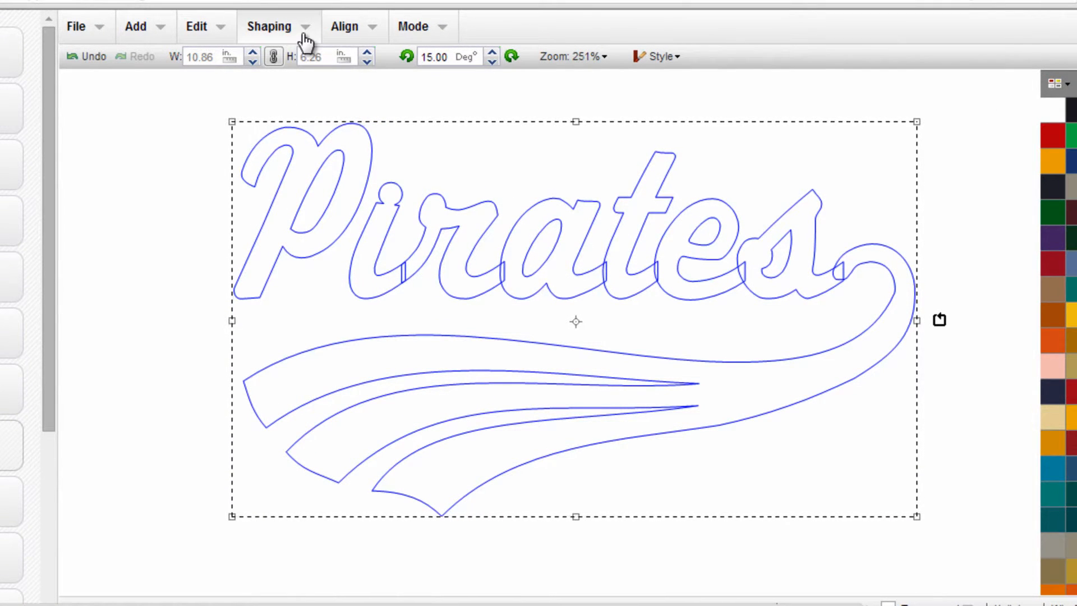
pyautogui.click(269, 27)
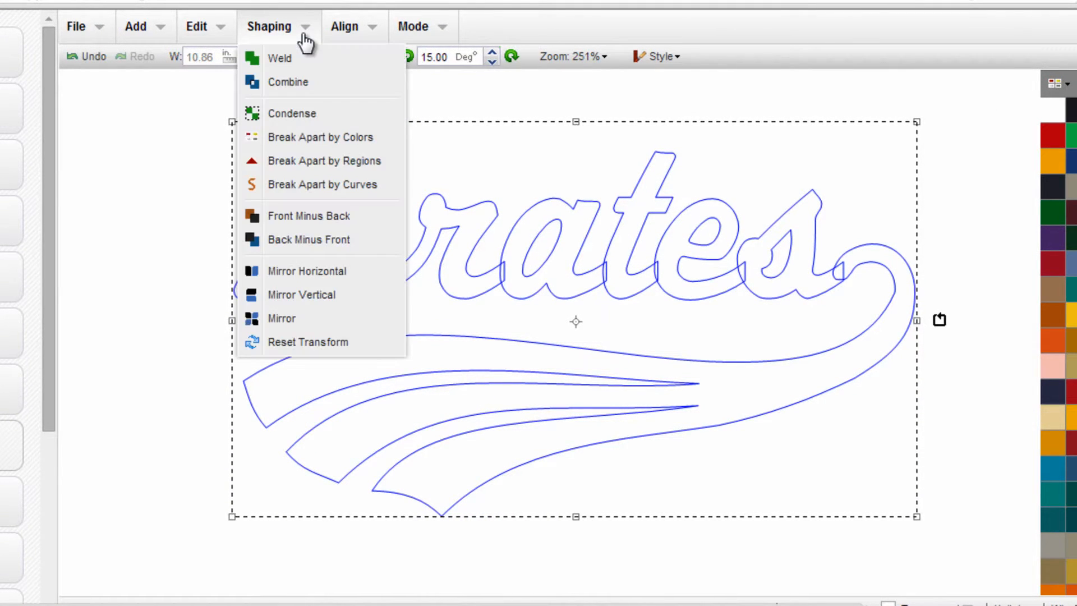
pyautogui.moveTo(282, 63)
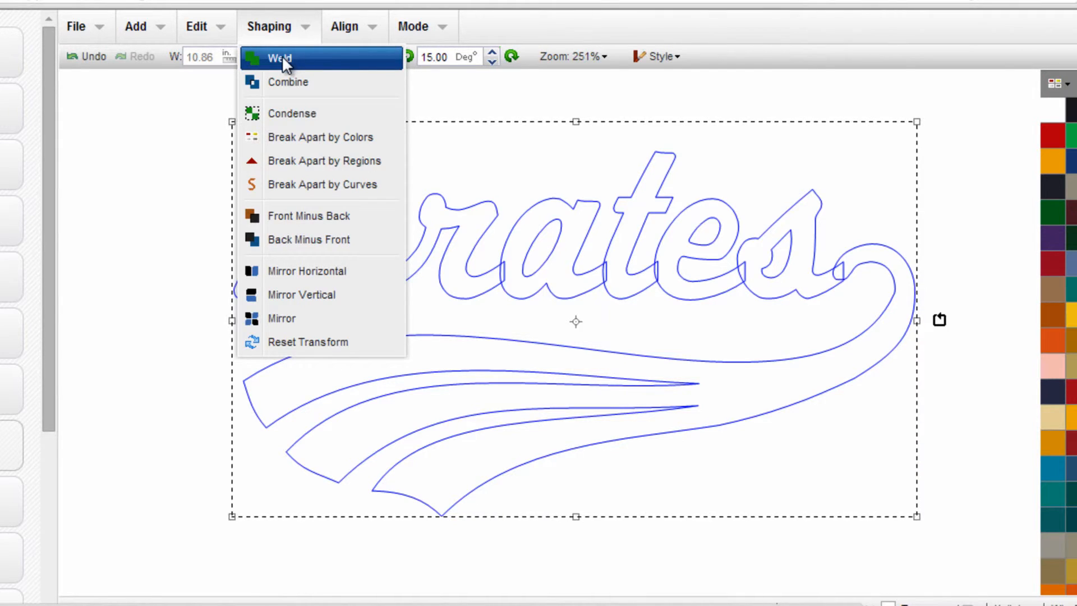
pyautogui.click(279, 59)
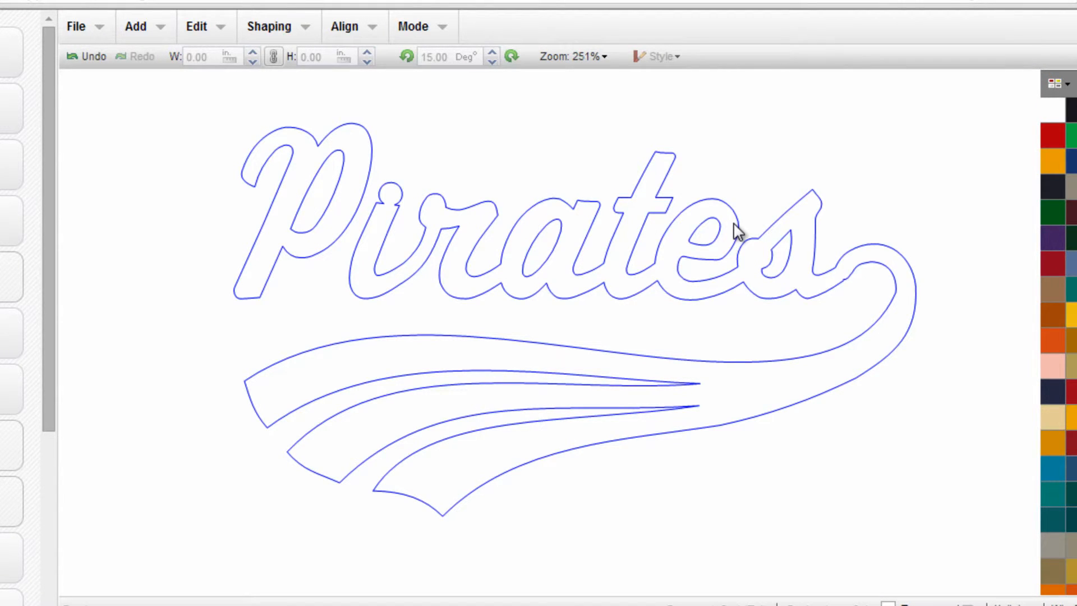
pyautogui.moveTo(632, 305)
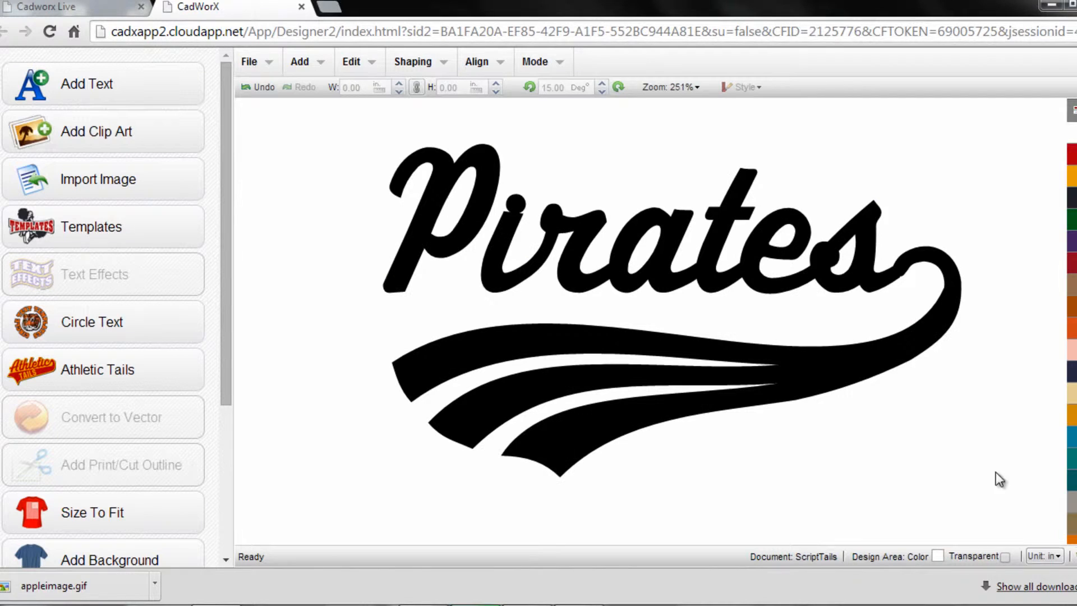
pyautogui.moveTo(962, 373)
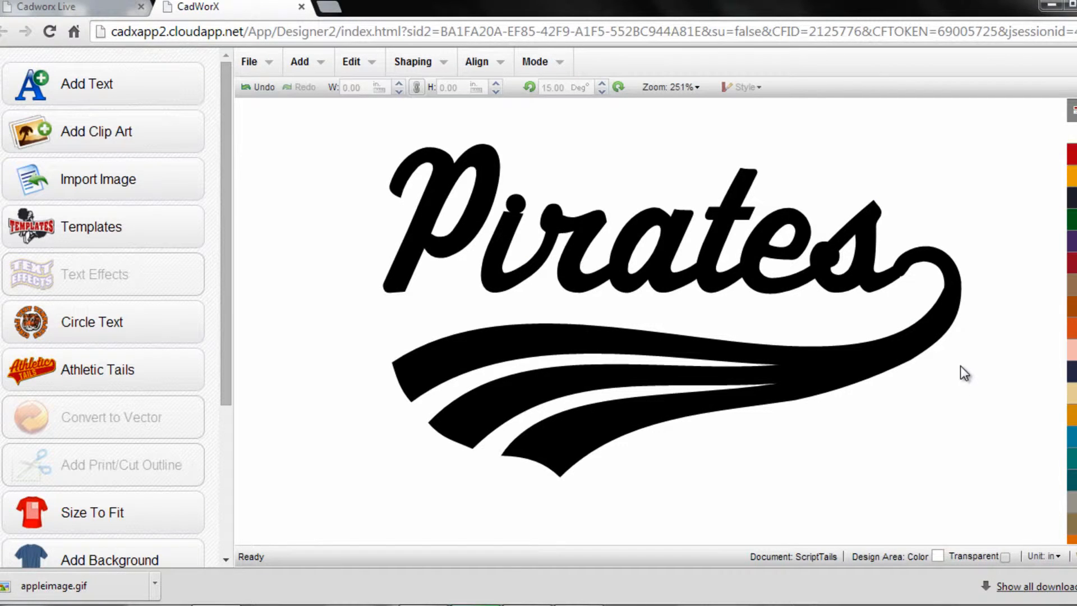
pyautogui.moveTo(827, 378)
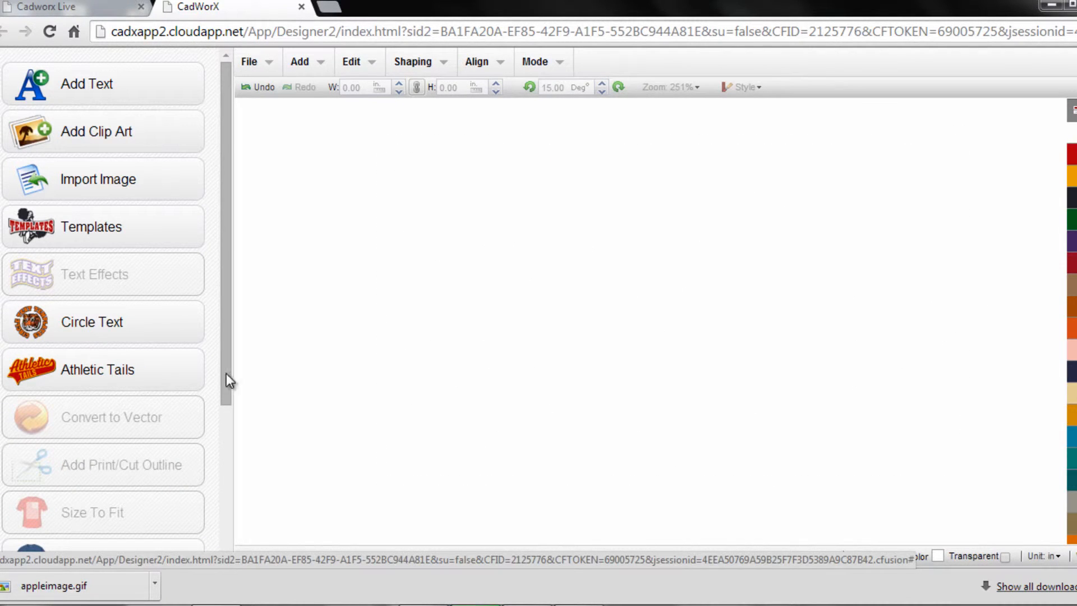
# - Load the Varsity script-tail design with SOFTBALL lettering from Athletic Tails
pyautogui.click(97, 369)
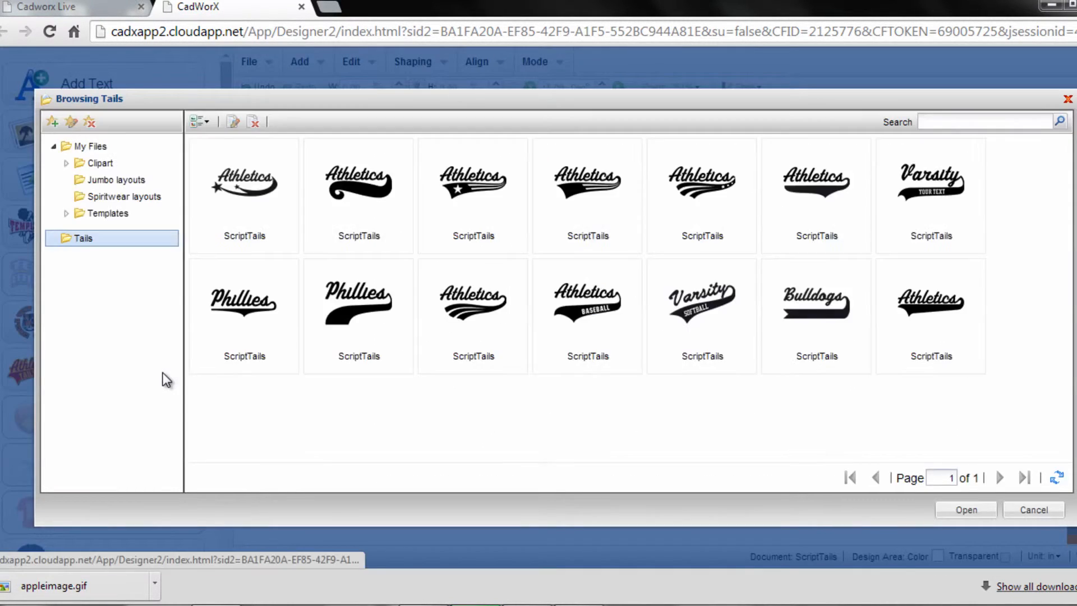
pyautogui.click(472, 319)
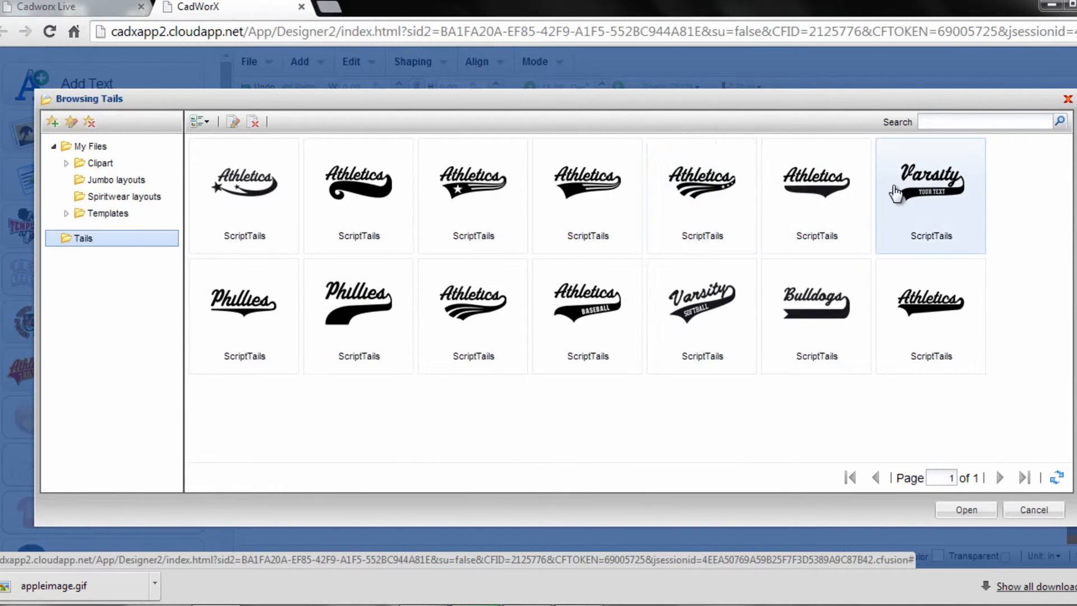
pyautogui.click(701, 302)
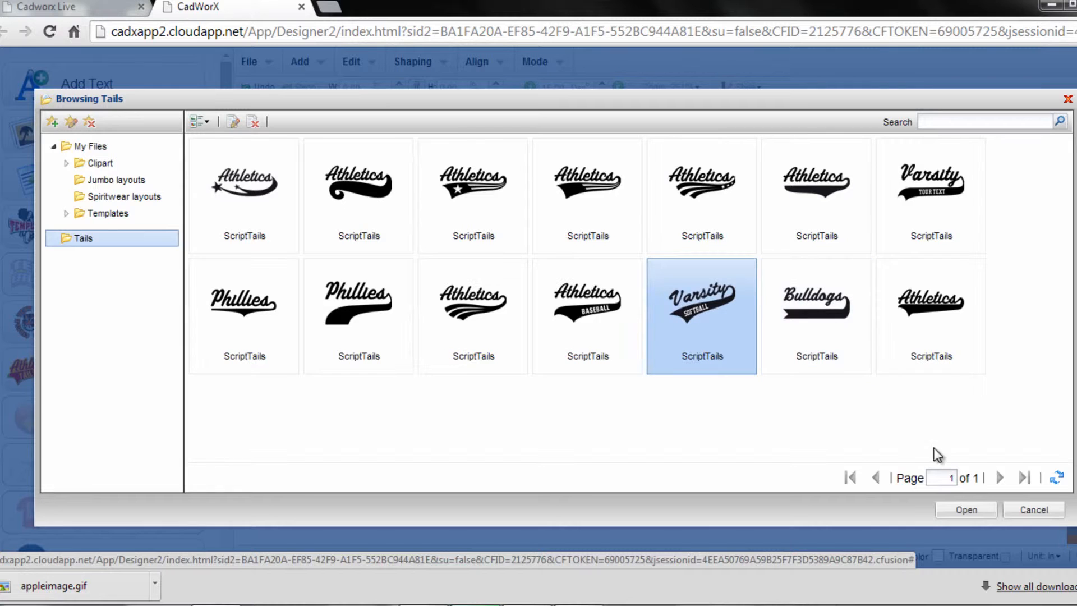
pyautogui.click(965, 509)
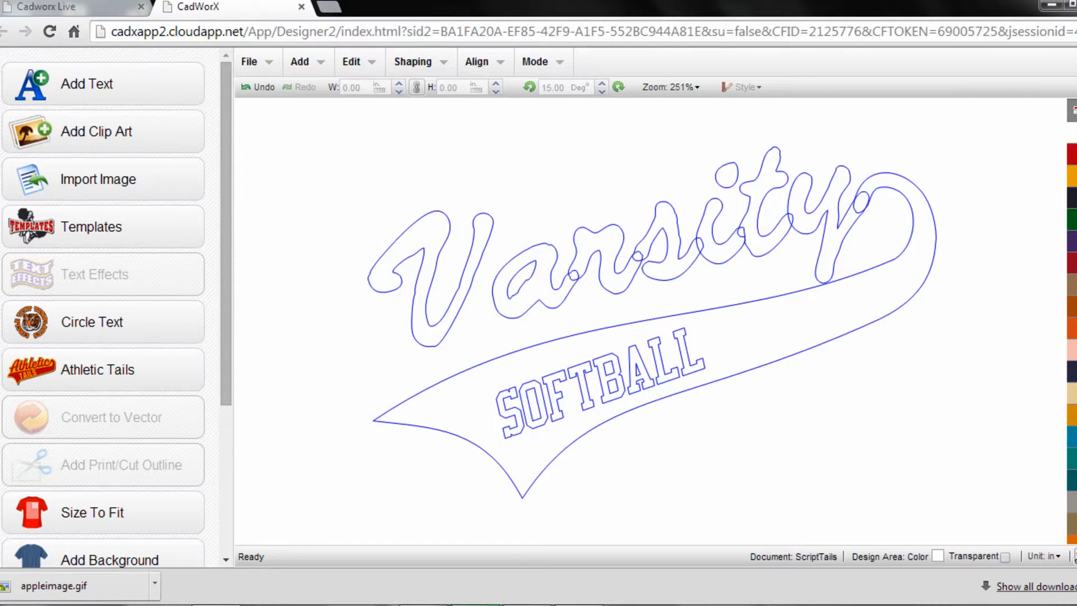
pyautogui.moveTo(1045, 565)
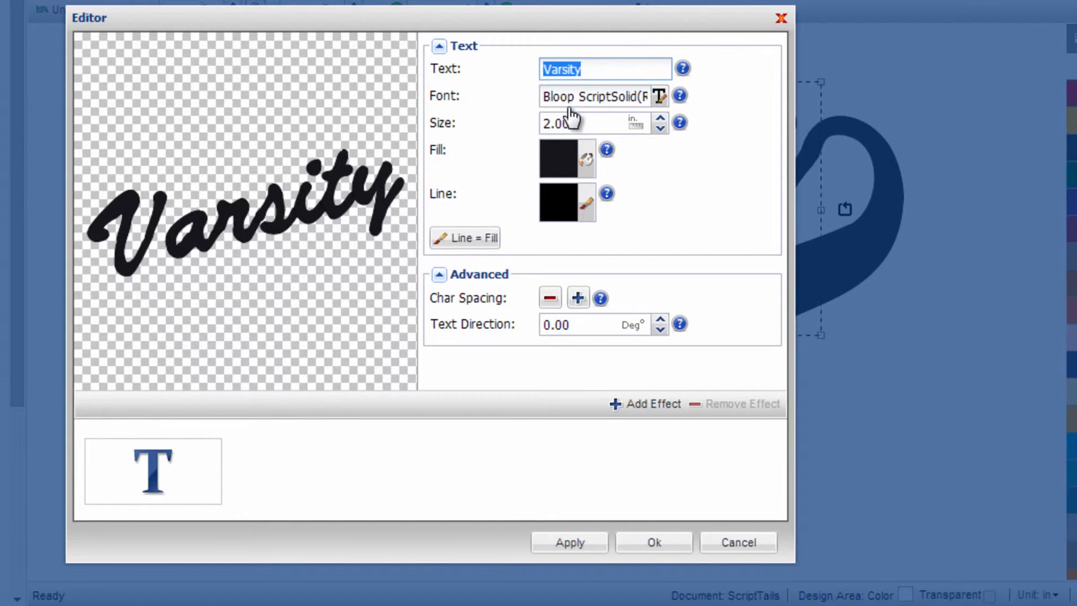
pyautogui.moveTo(608, 69)
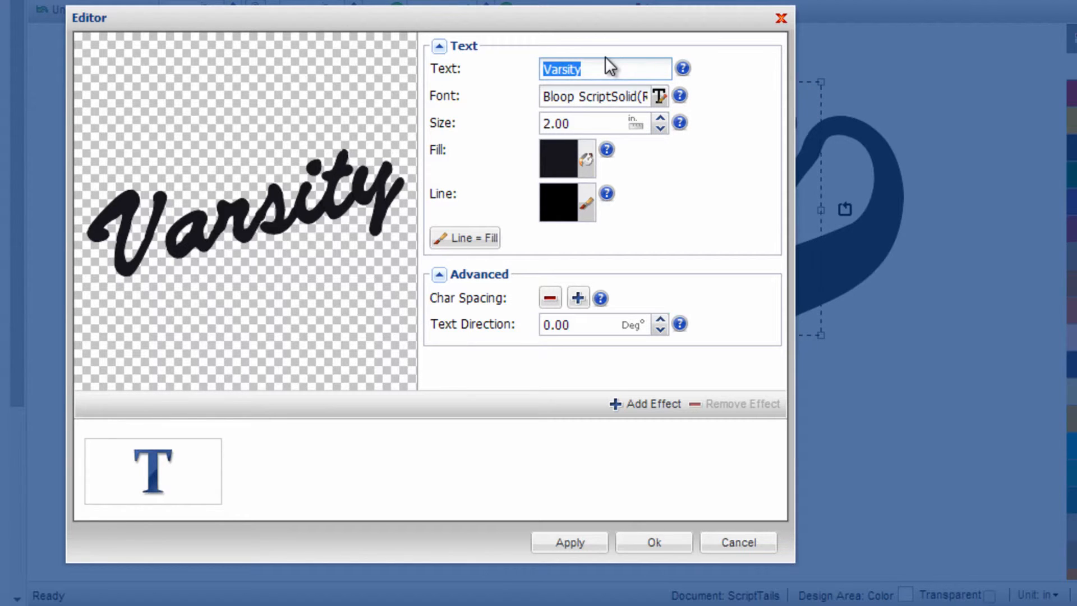
# - Type 'Brewers' as the new script wording replacing Varsity
pyautogui.write('Brew')
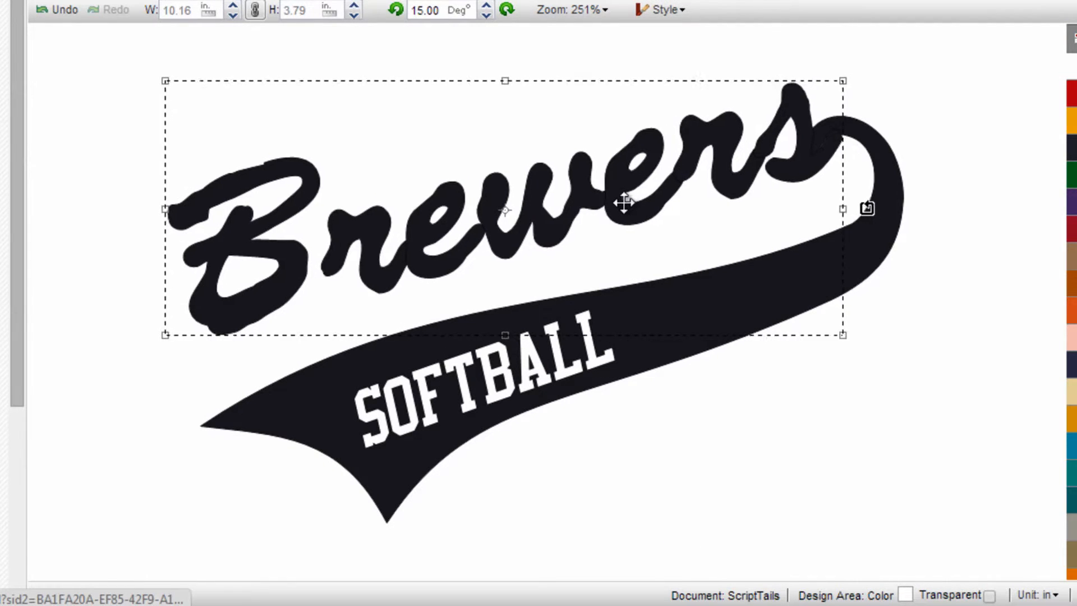
# - Nudge the Brewers script up into position and start editing SOFTBALL
pyautogui.moveTo(624, 203); pyautogui.dragTo(636, 185)
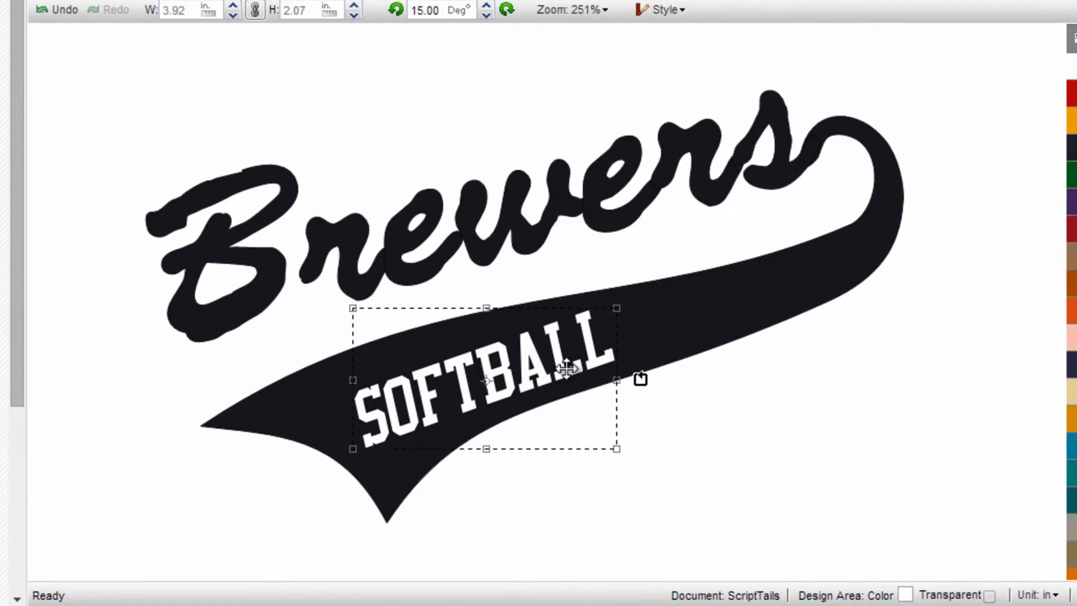
pyautogui.doubleClick(484, 381)
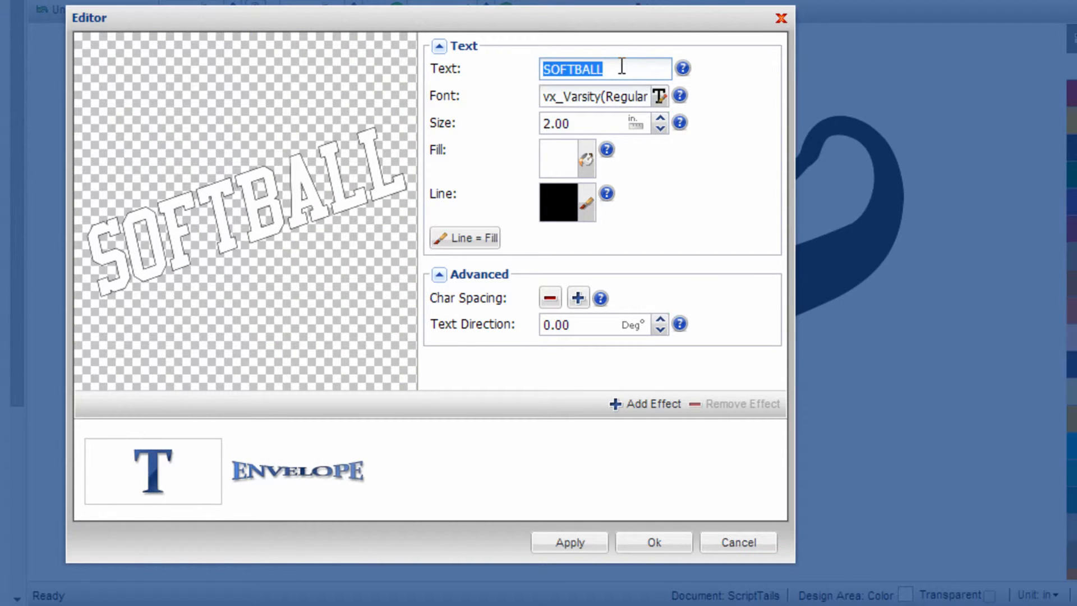
# - Change SOFTBALL to FAIRCHANCE in the _vxAth5 athletic block font
pyautogui.write('FAIRCHANCE')
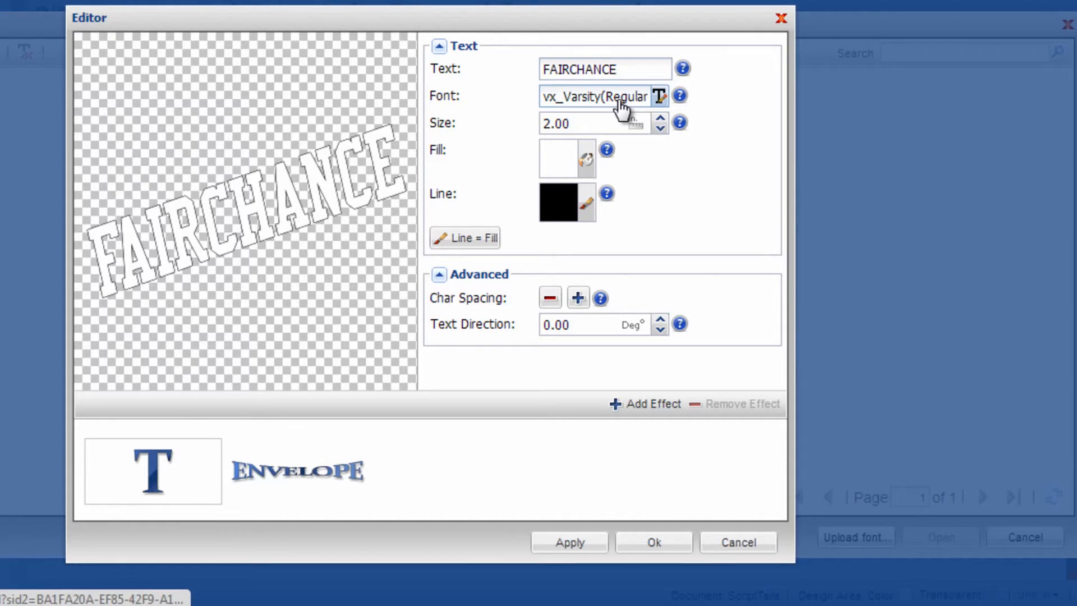
pyautogui.click(659, 95)
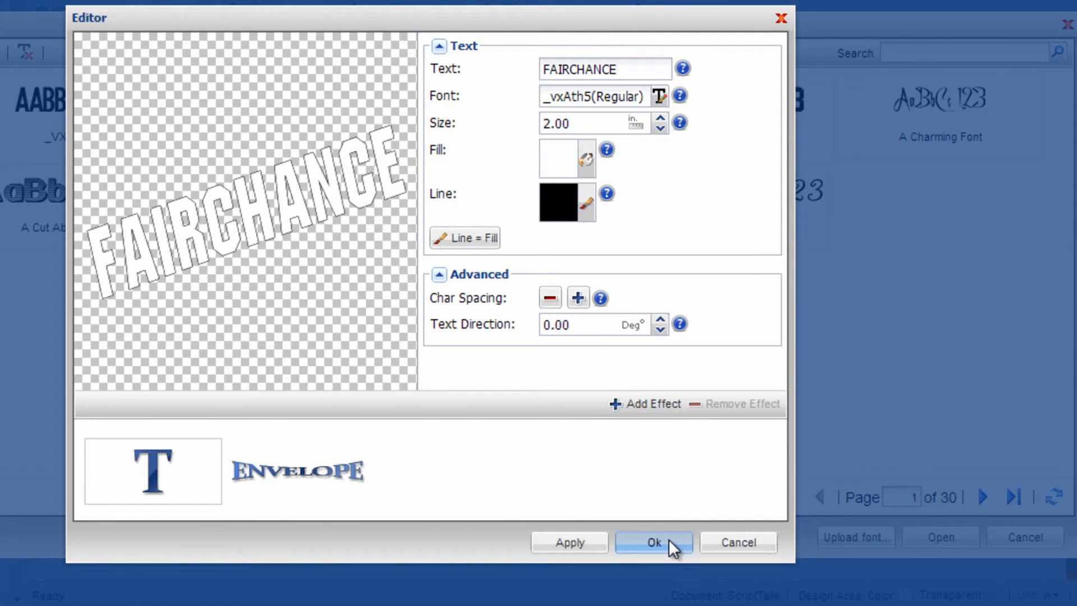
pyautogui.click(653, 542)
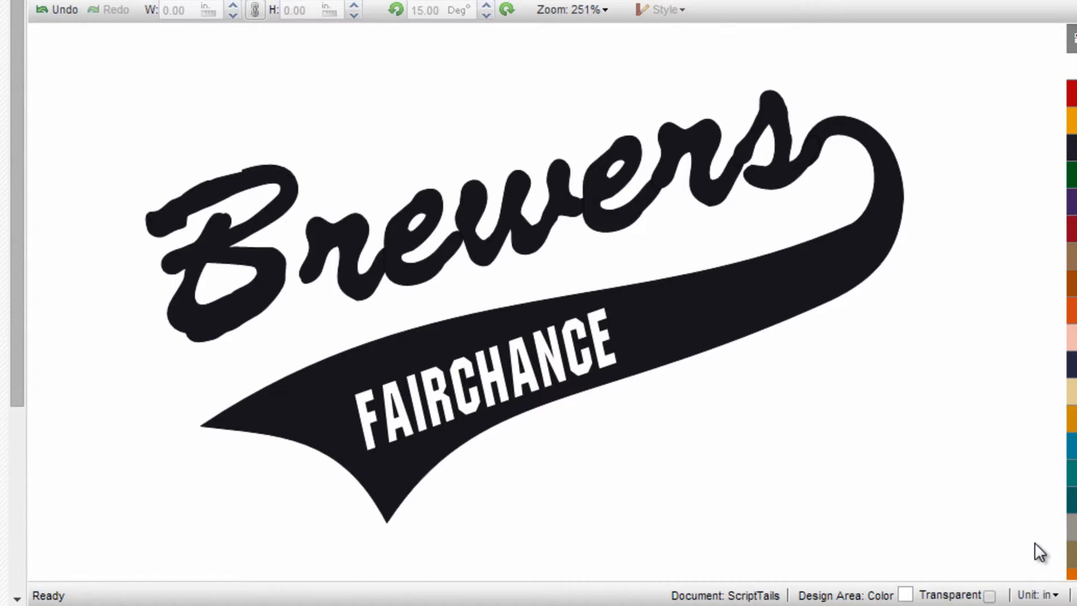
# - Drag FAIRCHANCE slightly down into place along the tail
pyautogui.click(493, 373)
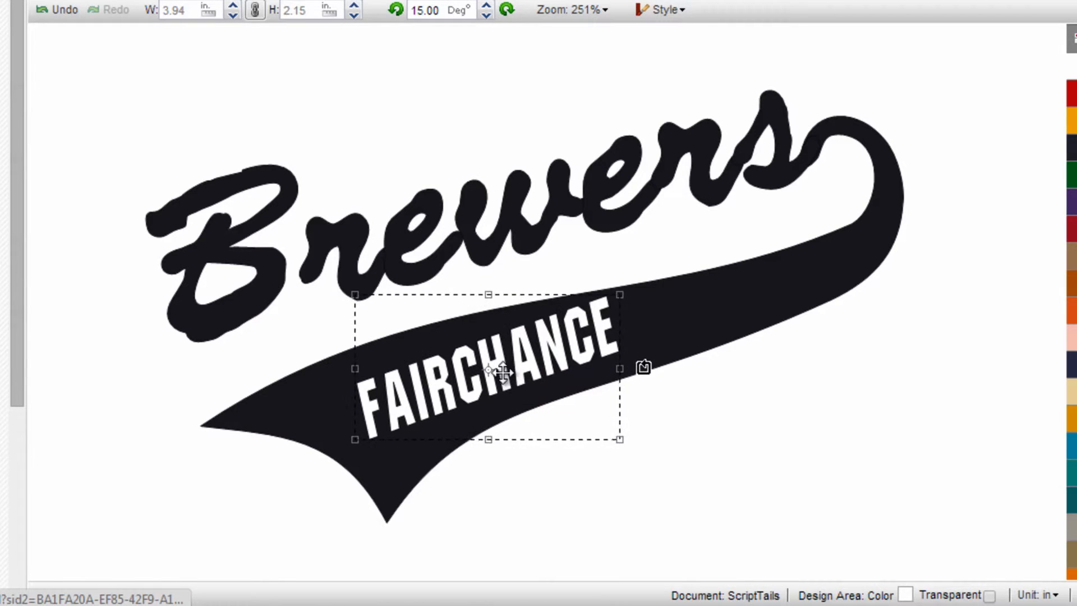
pyautogui.moveTo(487, 367); pyautogui.dragTo(487, 377)
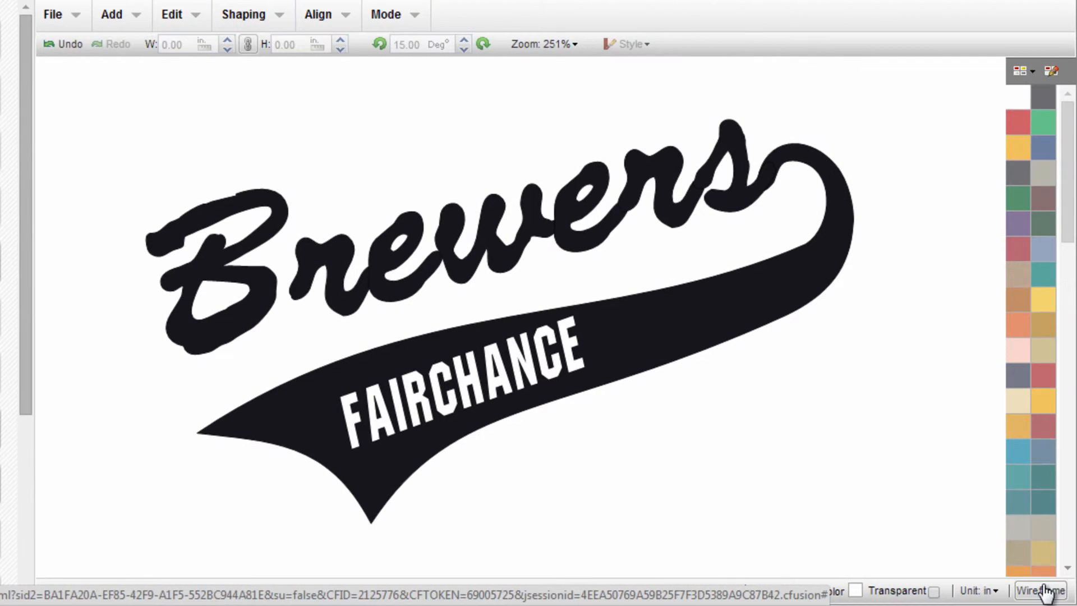
# - Switch to wireframe and weld the Brewers script and tail together
pyautogui.click(1037, 590)
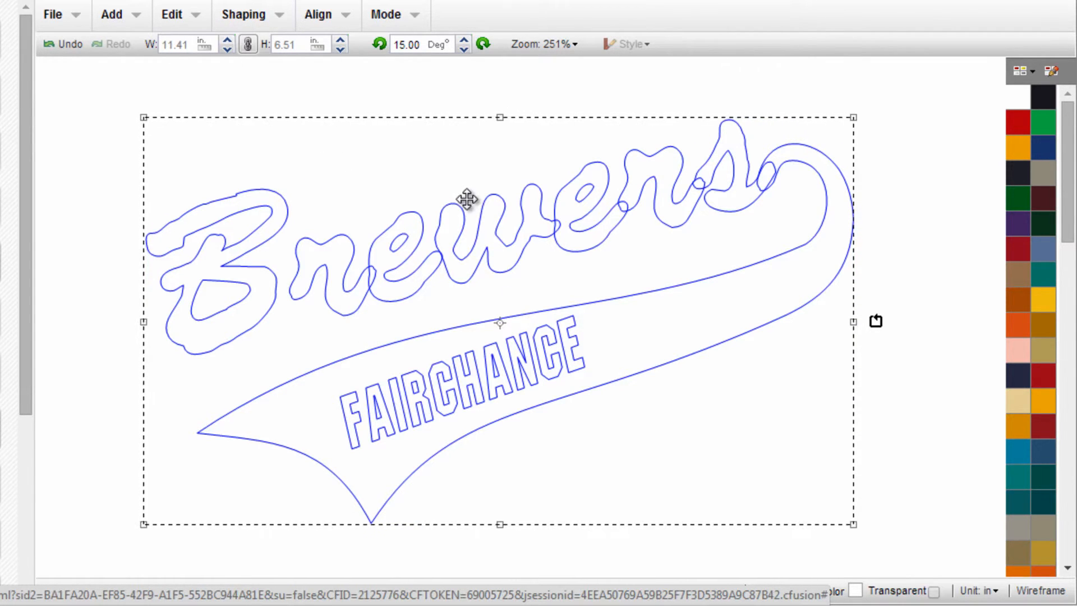
pyautogui.click(243, 14)
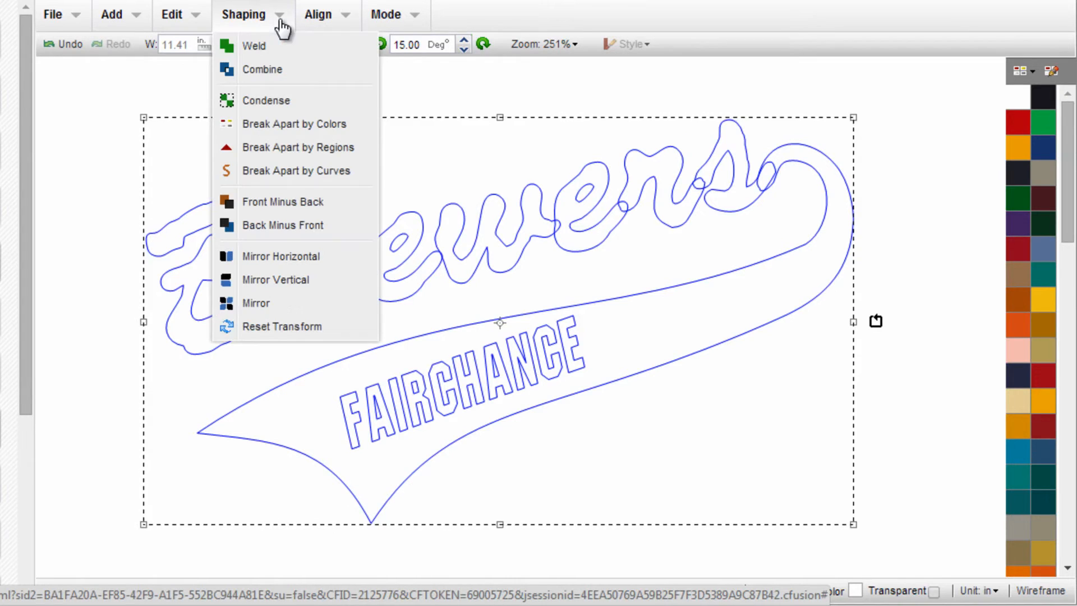
pyautogui.click(253, 46)
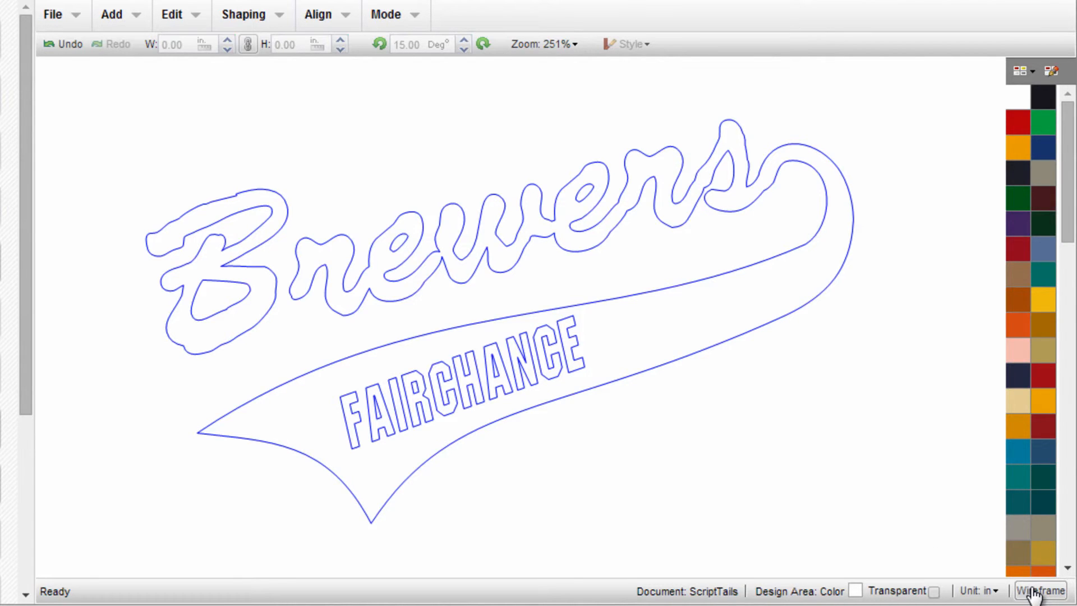
# - Restore the filled view and move the Brewers swoosh To Back behind FAIRCHANCE, then deselect
pyautogui.click(1038, 589)
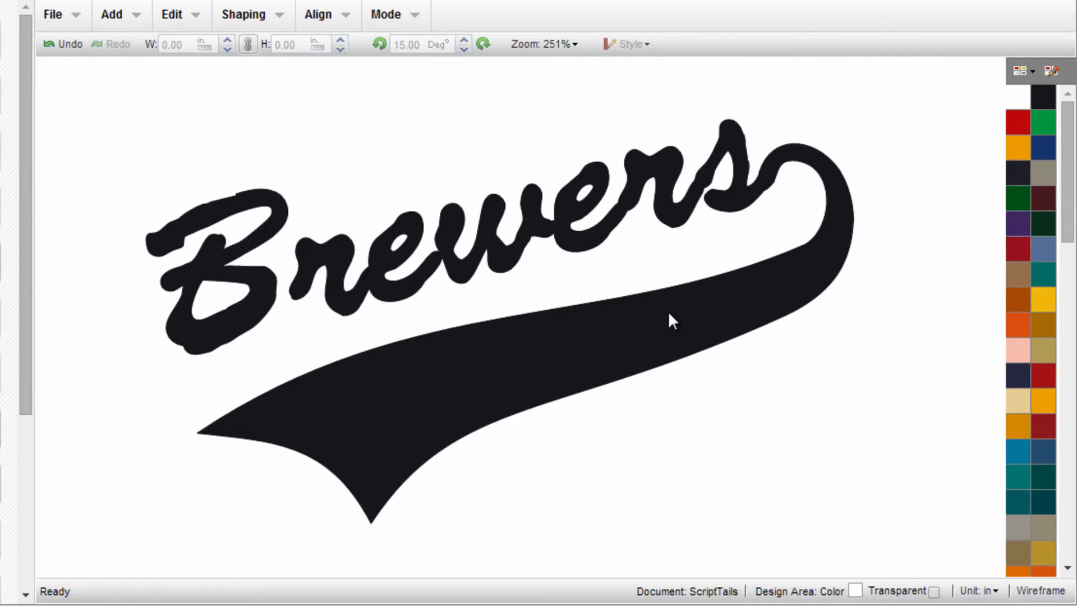
pyautogui.moveTo(462, 381)
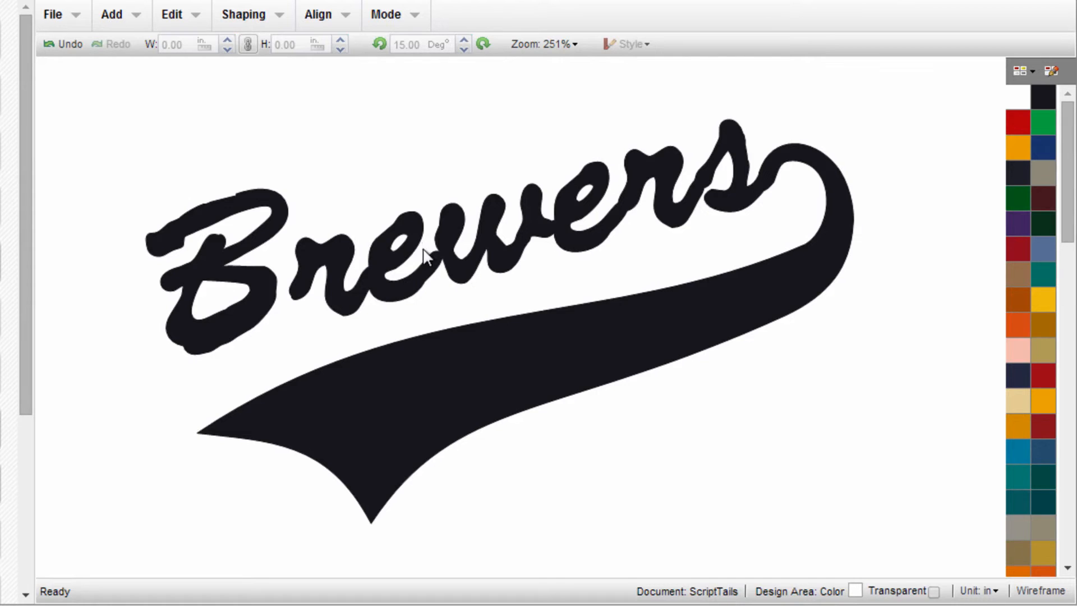
pyautogui.moveTo(388, 268)
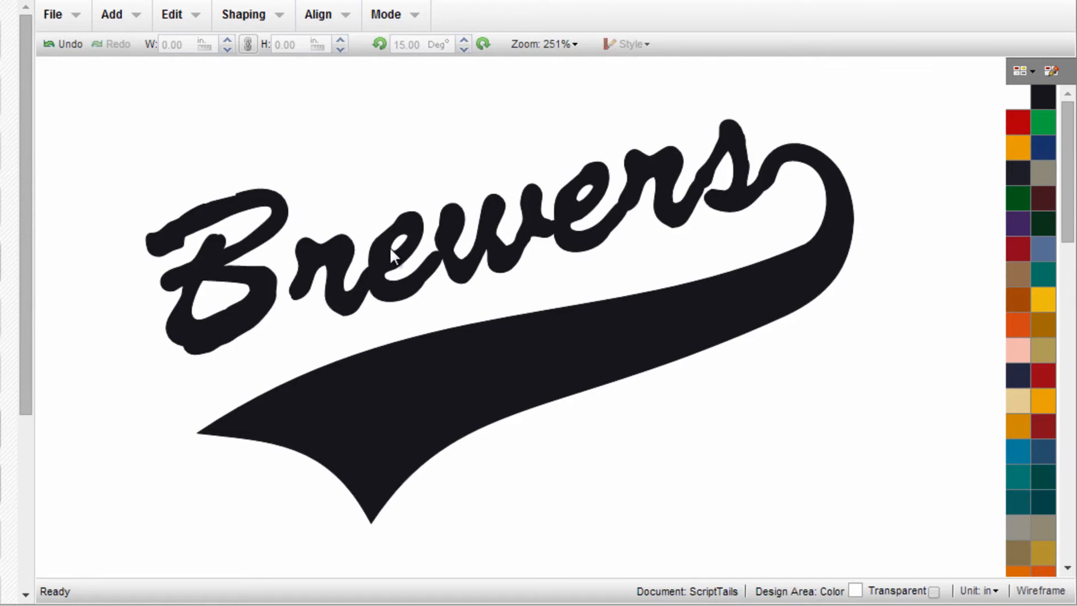
pyautogui.moveTo(560, 385)
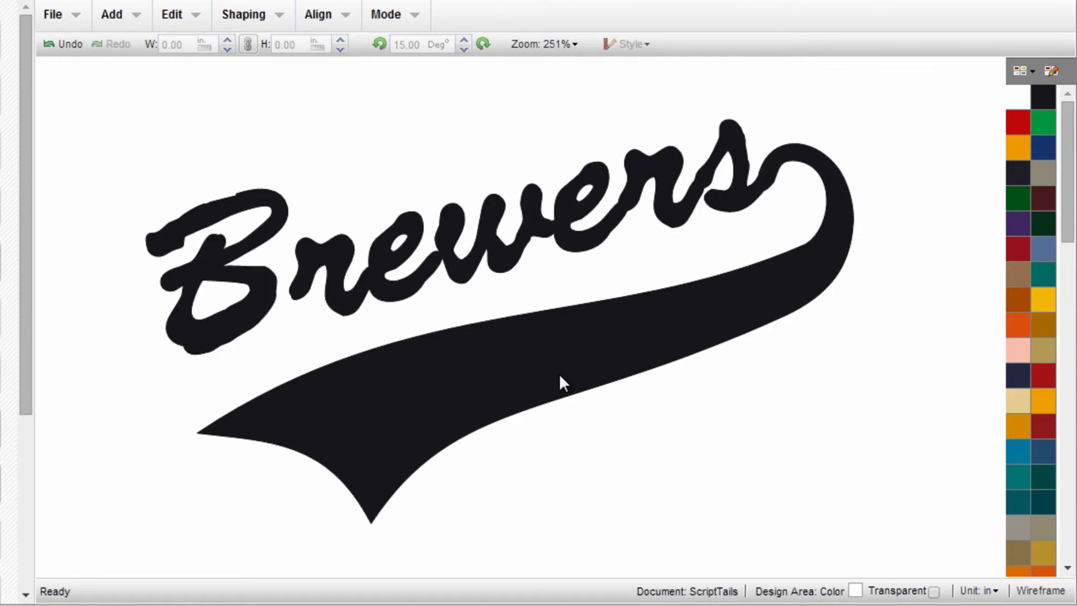
pyautogui.moveTo(185, 545)
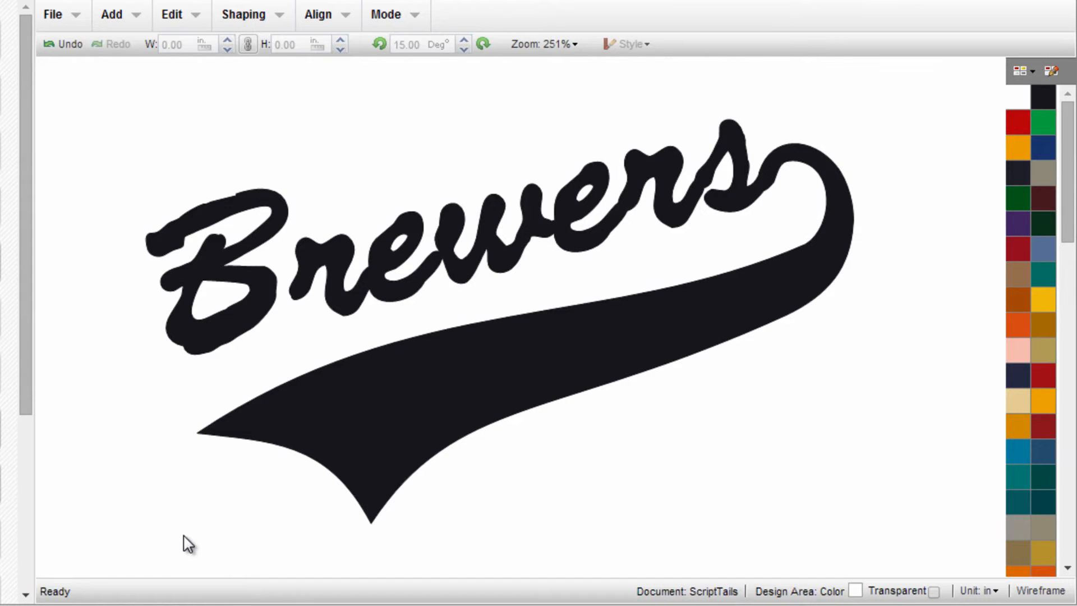
pyautogui.moveTo(1038, 590)
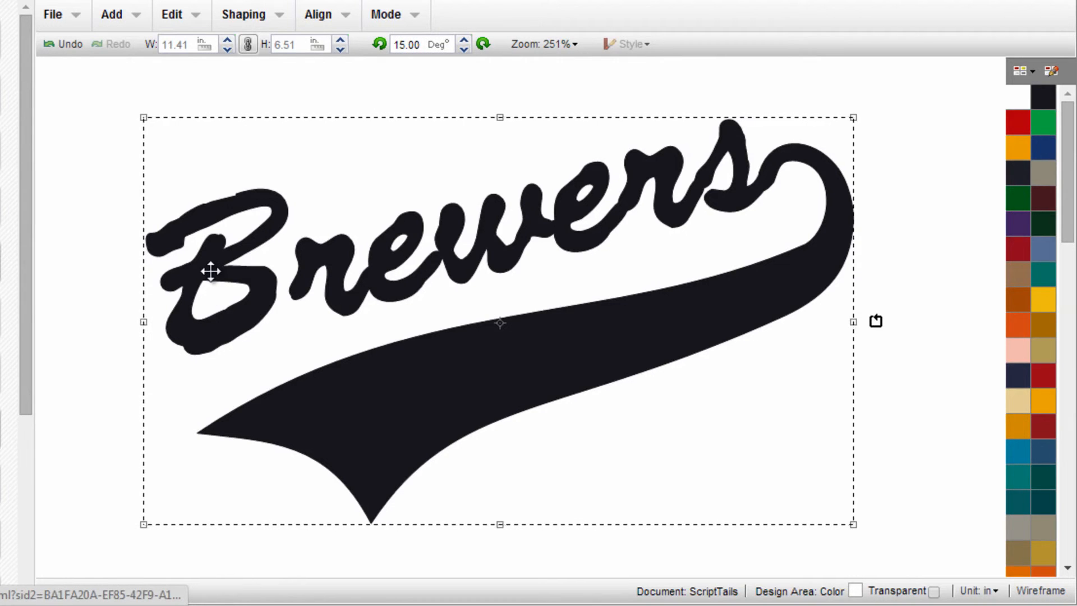
pyautogui.click(317, 14)
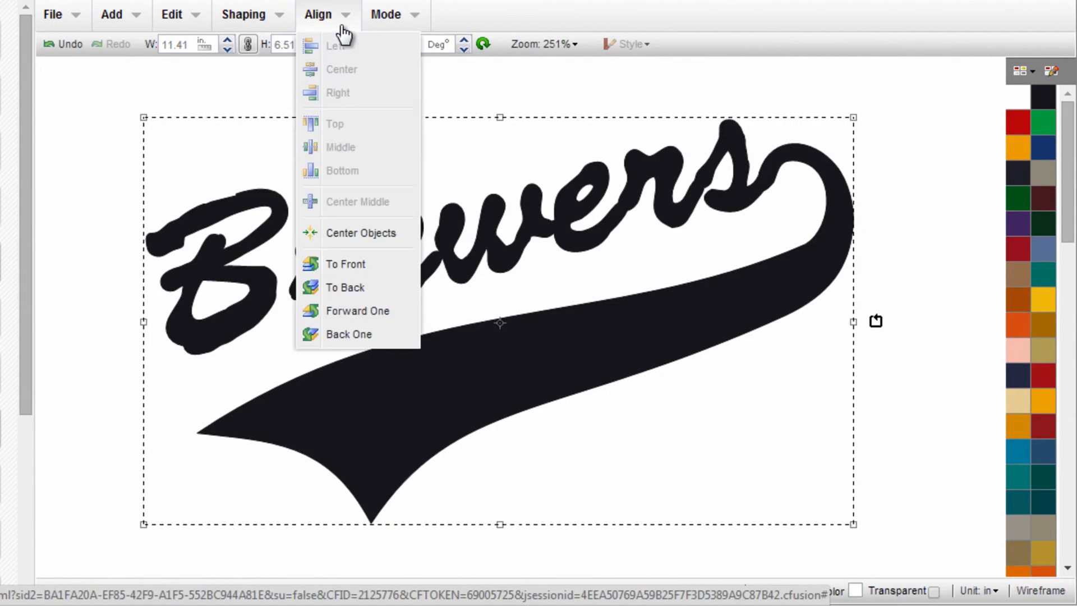
pyautogui.moveTo(366, 307)
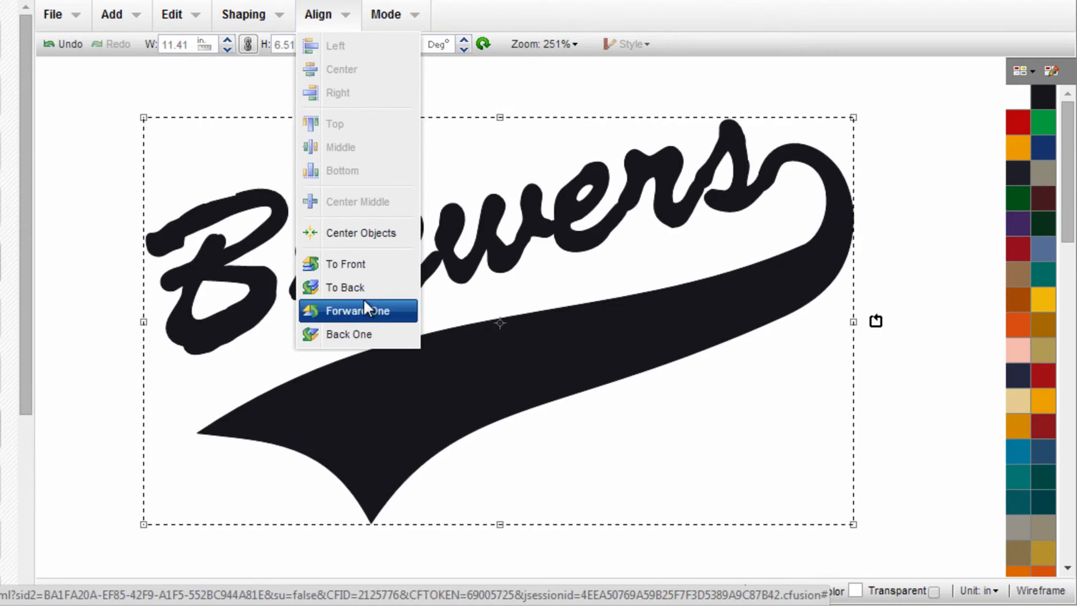
pyautogui.moveTo(363, 292)
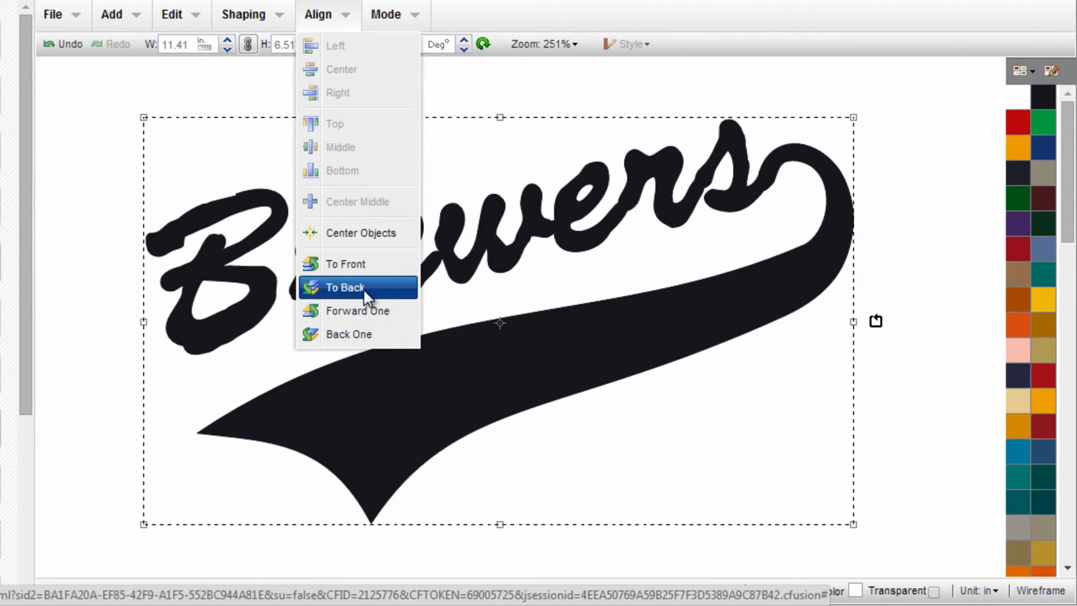
pyautogui.click(344, 287)
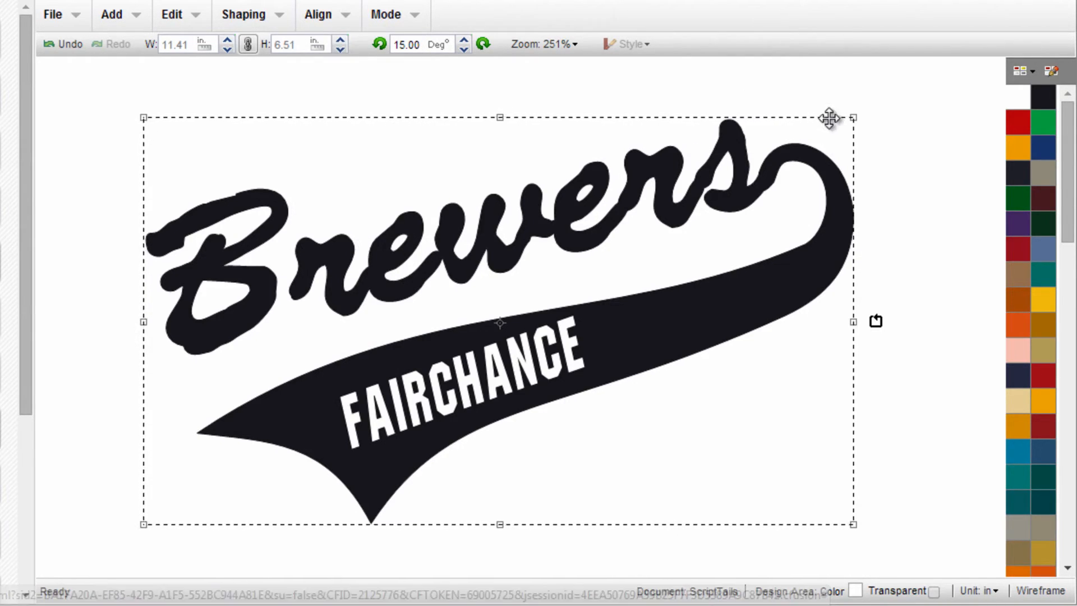
pyautogui.click(939, 192)
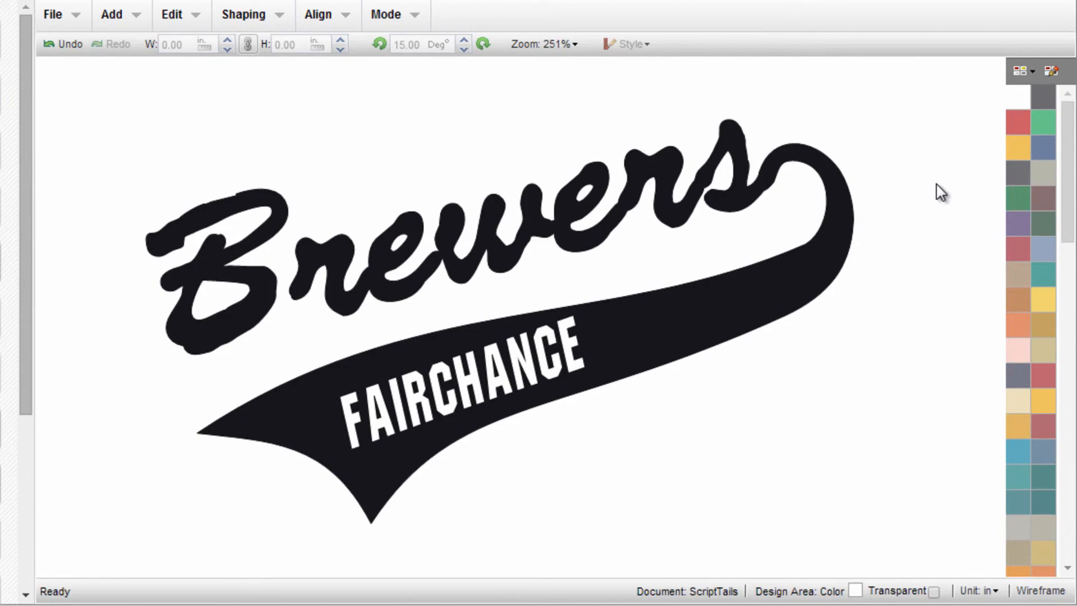
pyautogui.moveTo(736, 202)
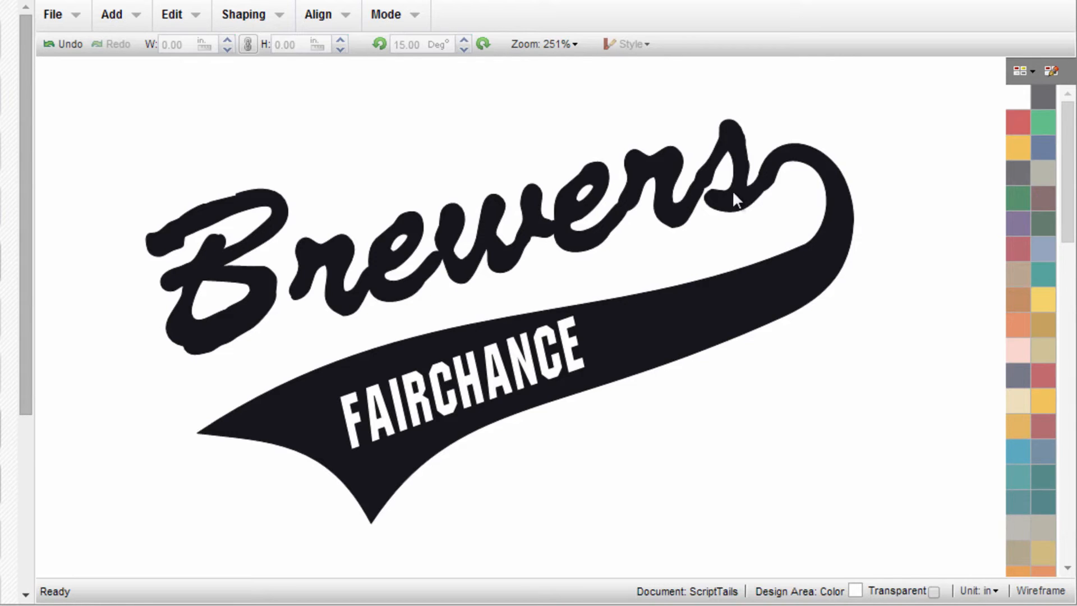
pyautogui.moveTo(458, 247)
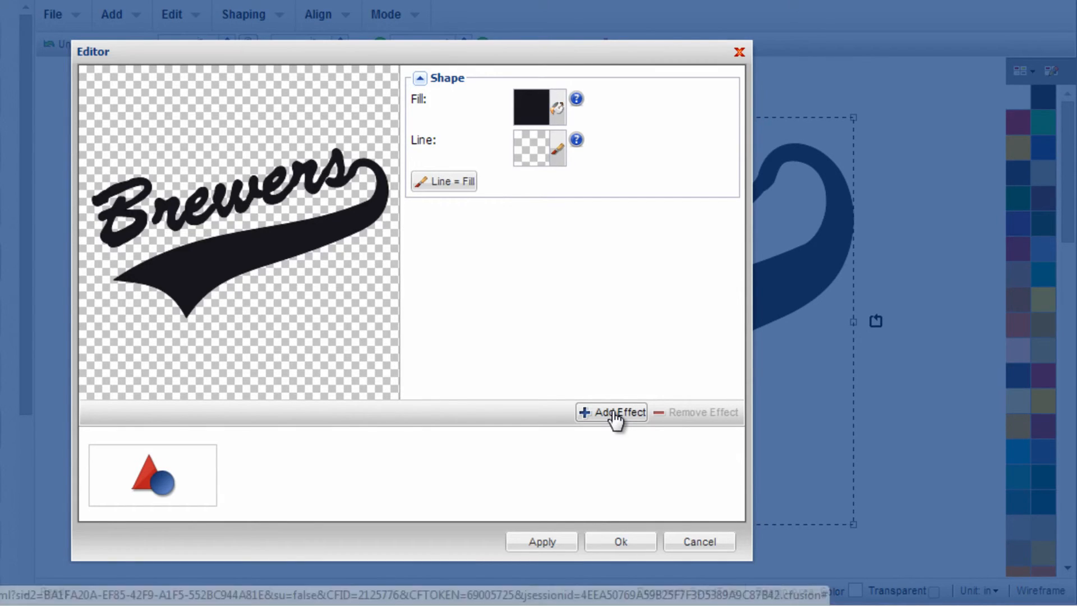
# - Add a Contour effect with gold fill to the welded Brewers shape and apply it
pyautogui.click(611, 412)
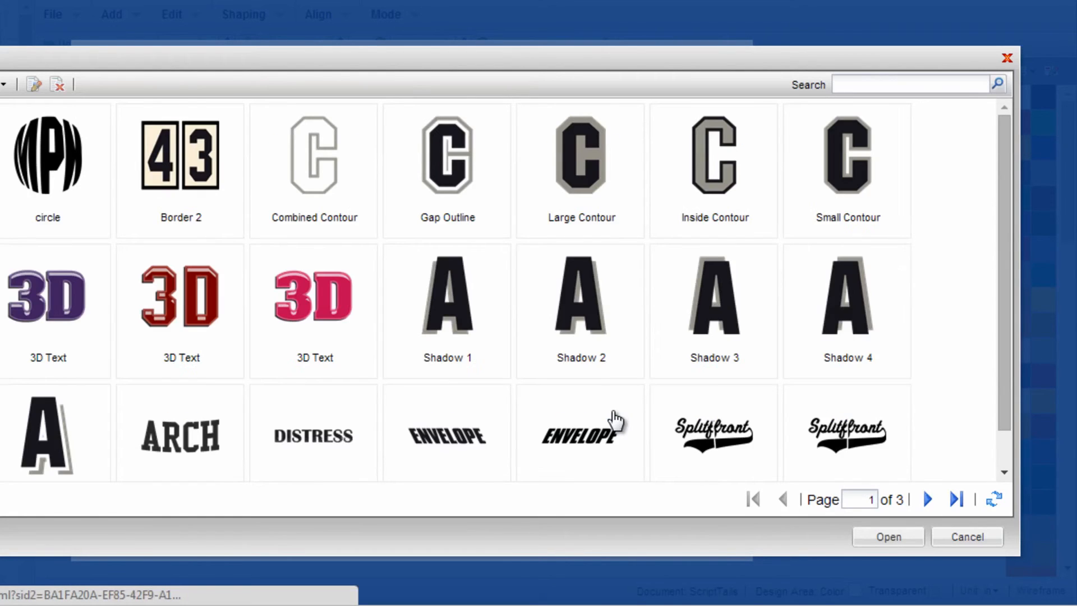
pyautogui.click(847, 188)
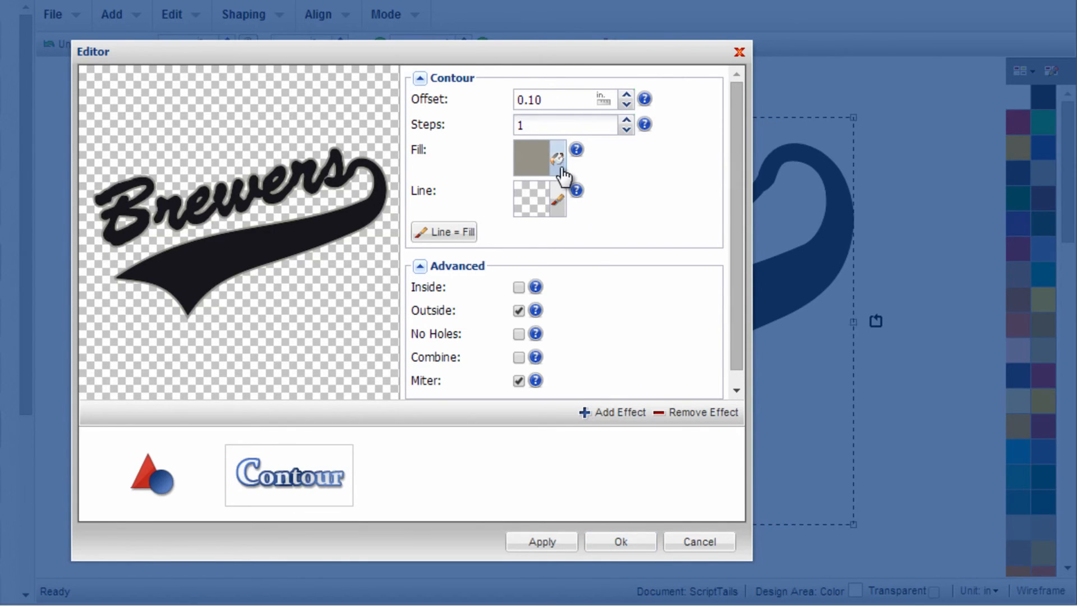
pyautogui.click(556, 156)
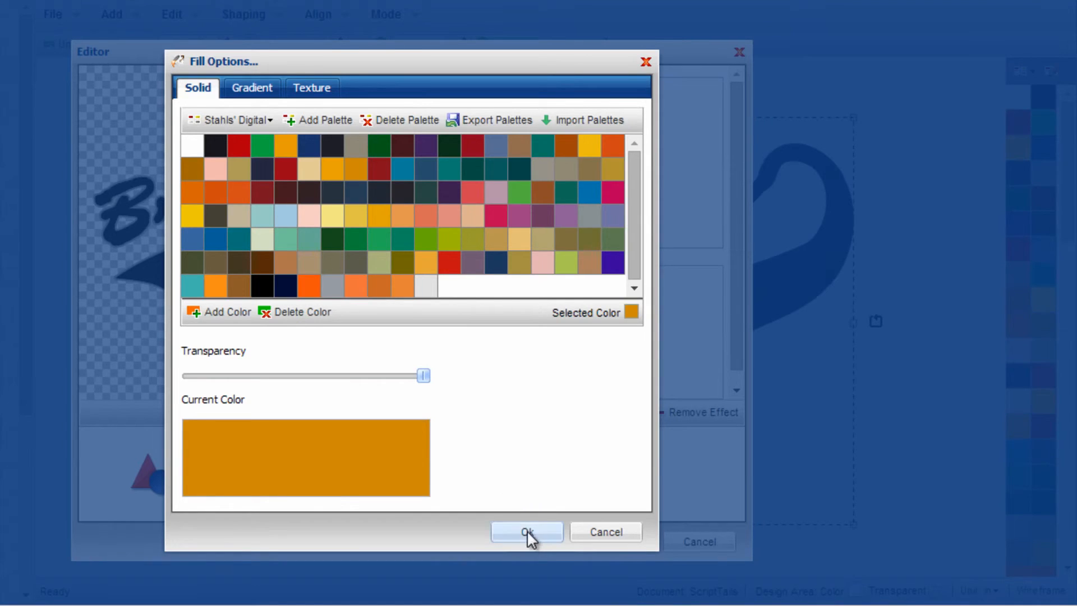
pyautogui.click(525, 531)
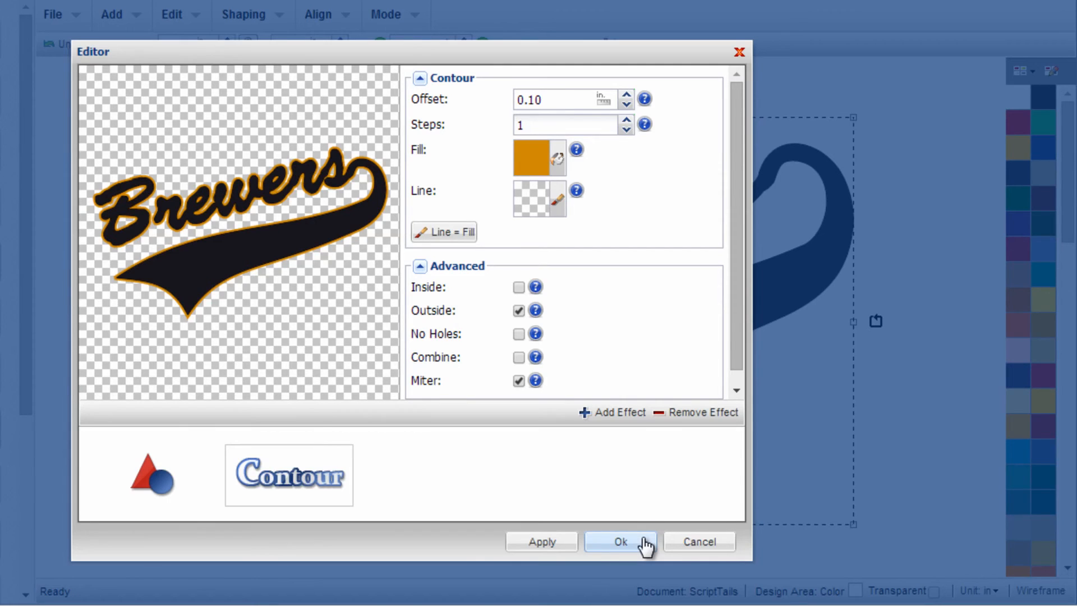
pyautogui.click(621, 541)
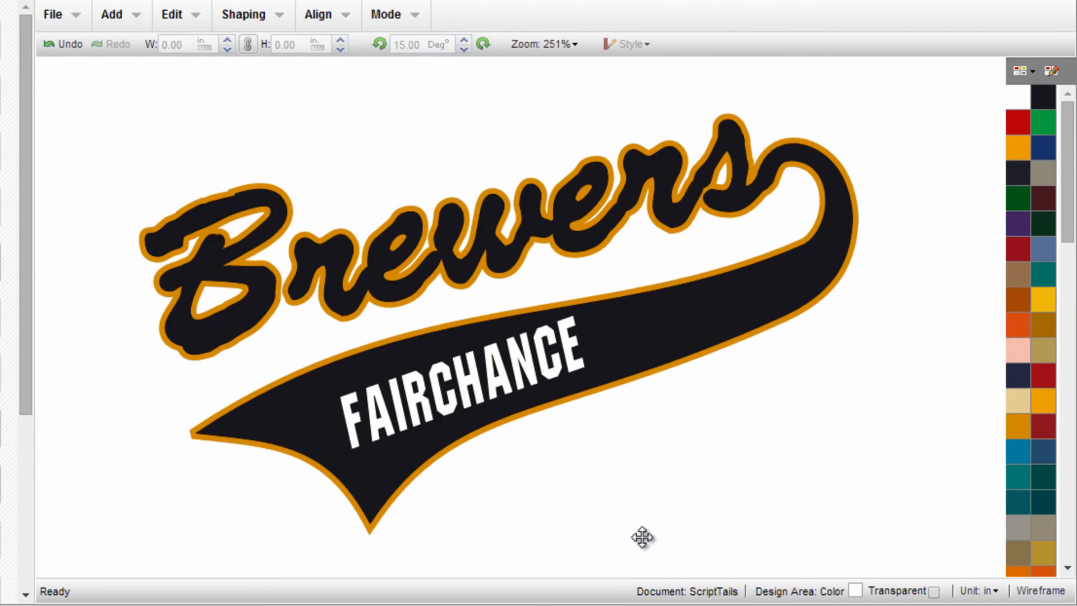
pyautogui.moveTo(469, 404)
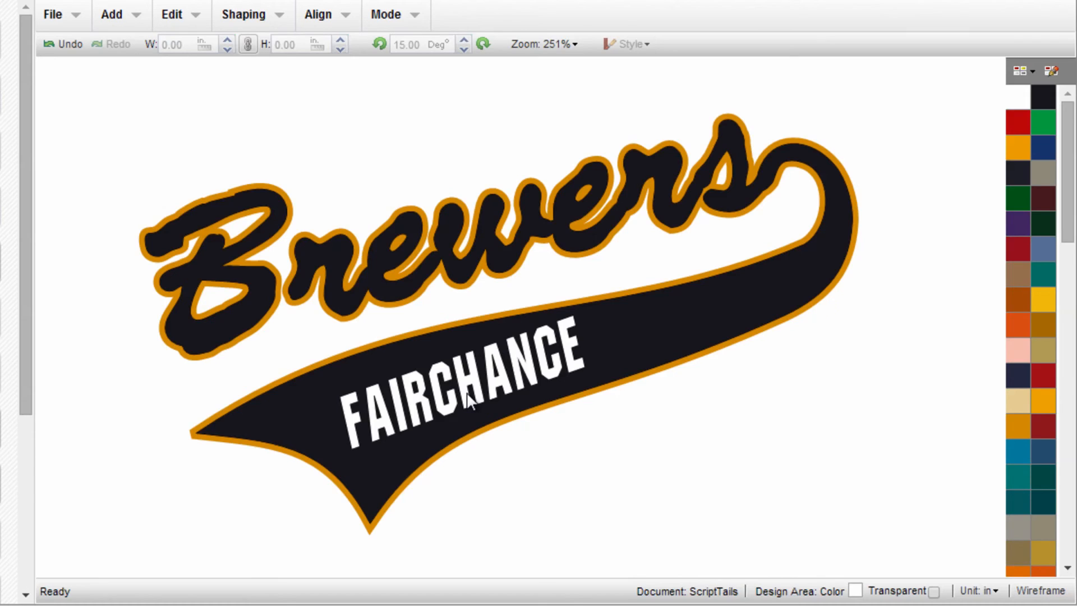
pyautogui.moveTo(292, 316)
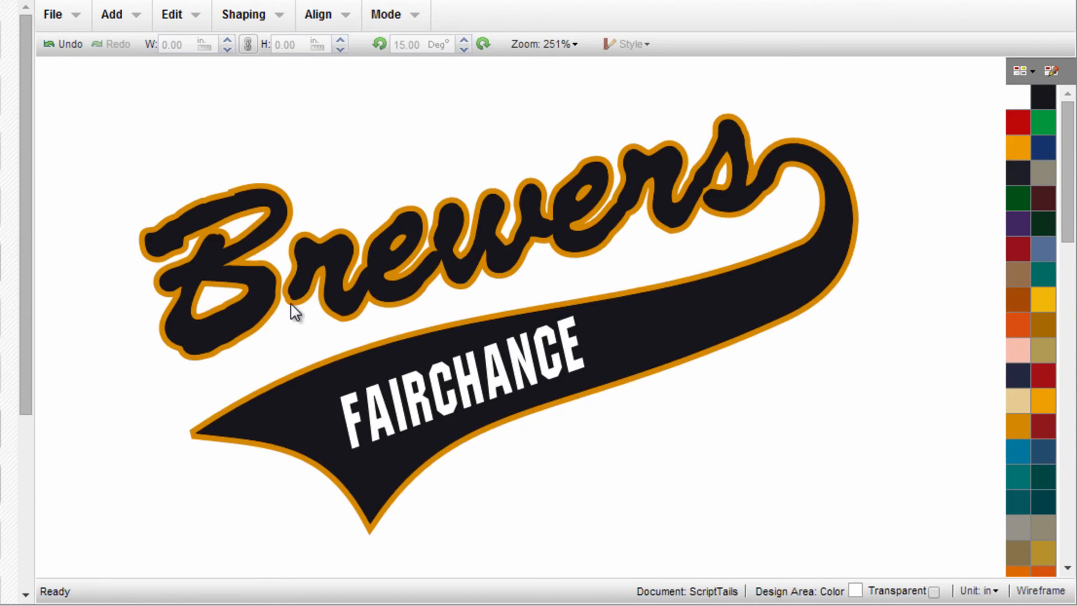
pyautogui.moveTo(384, 413)
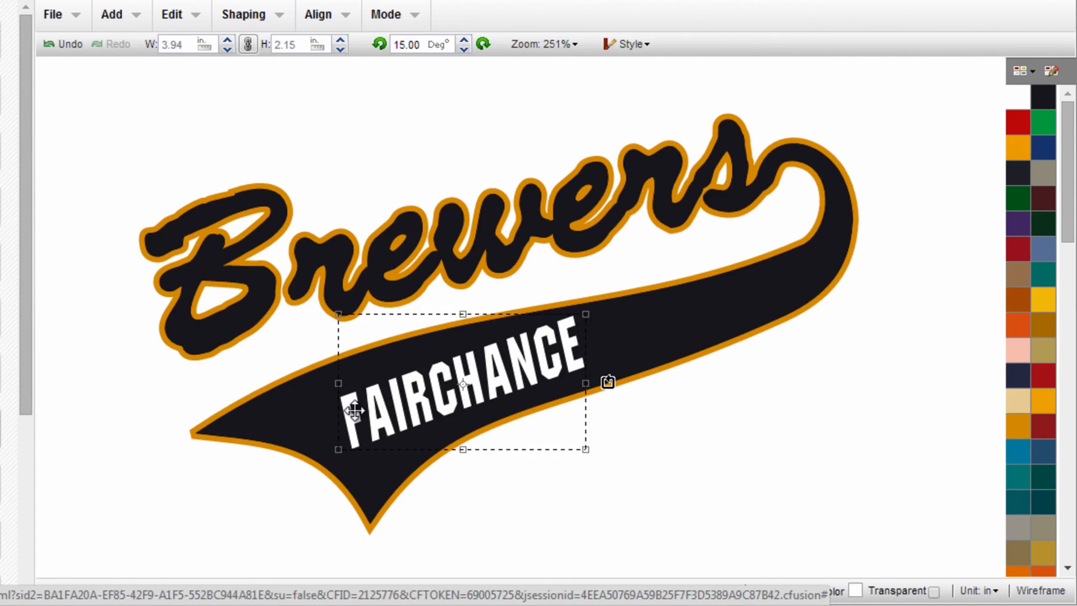
pyautogui.moveTo(563, 387)
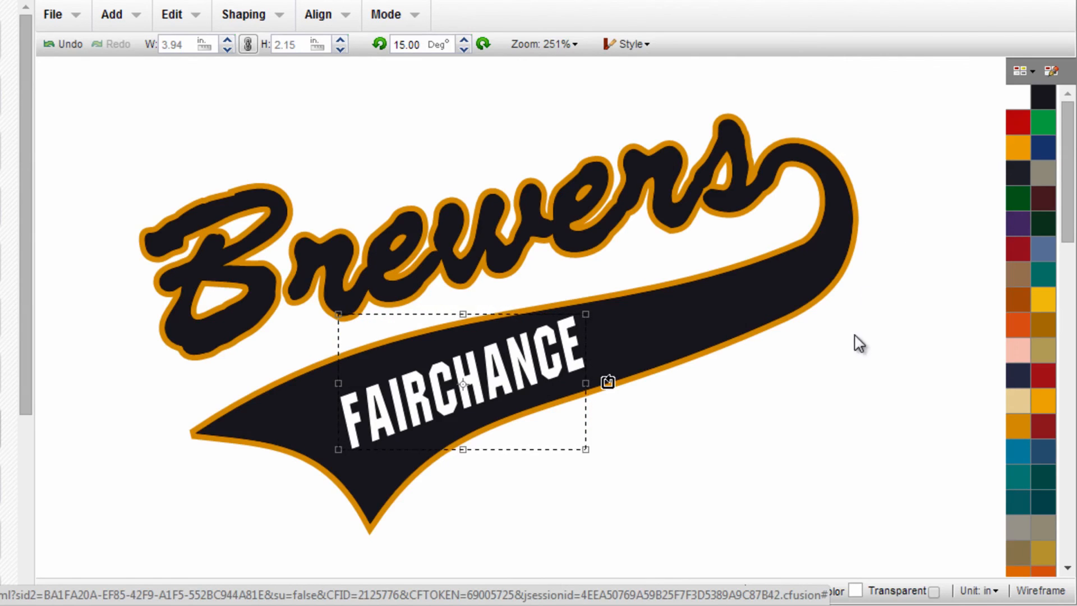
pyautogui.moveTo(841, 337)
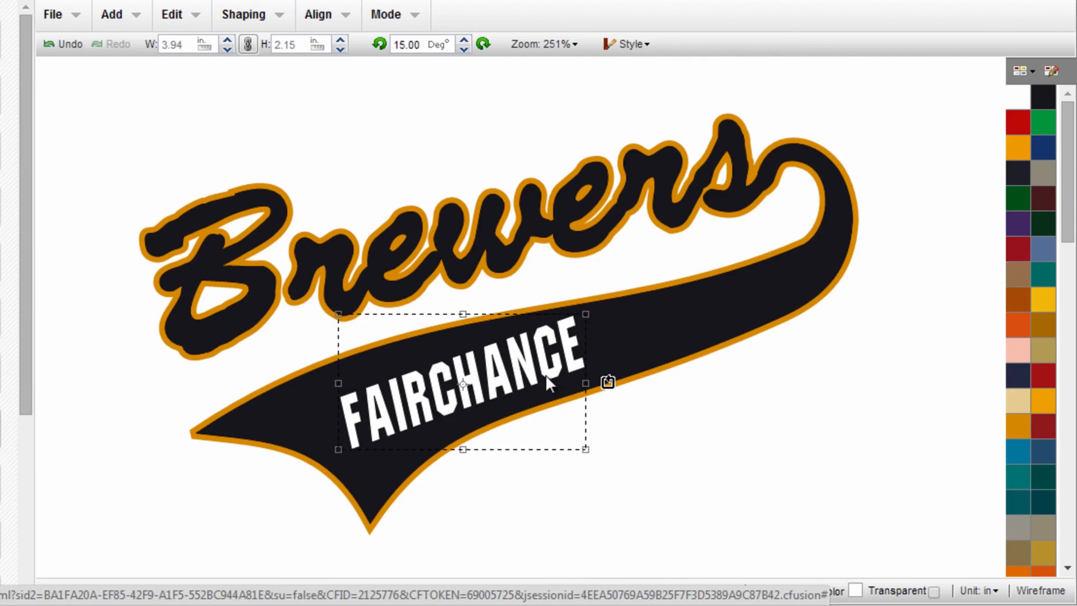
pyautogui.moveTo(710, 315)
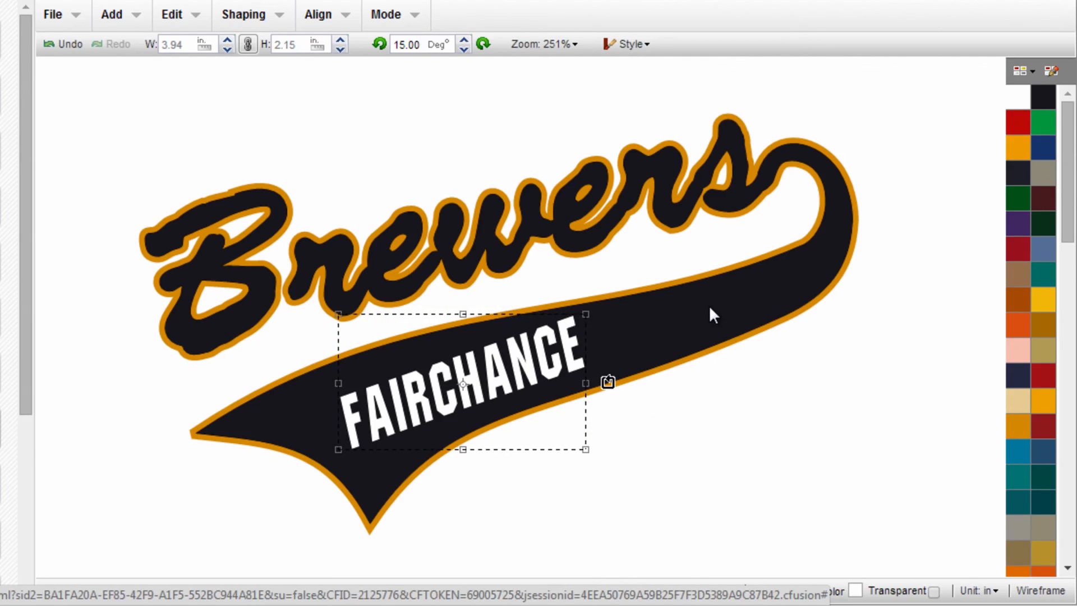